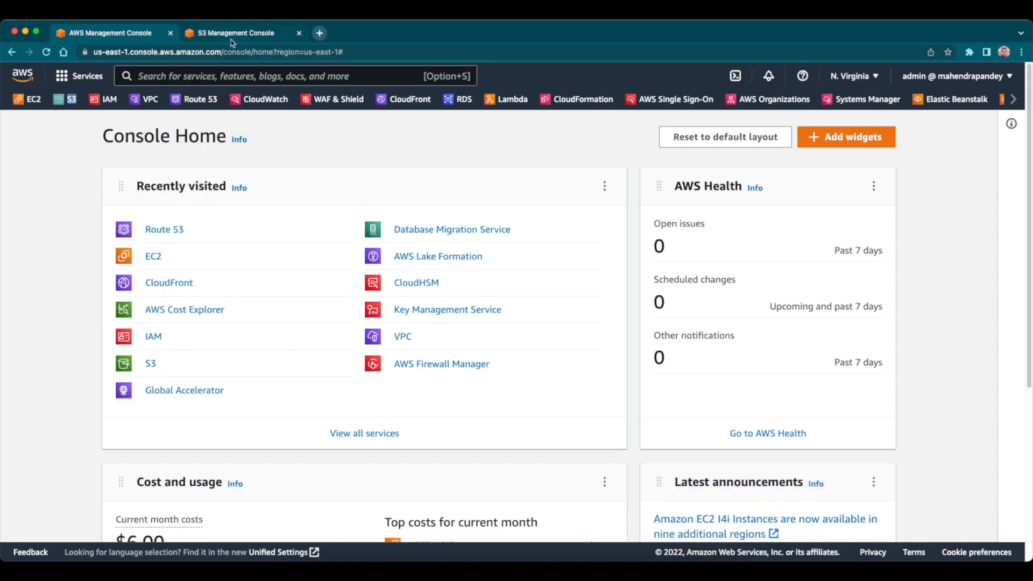
Step: Bring up the S3 Buckets list with the account's six buckets
{"action": "left_click", "coordinate": [236, 33]}
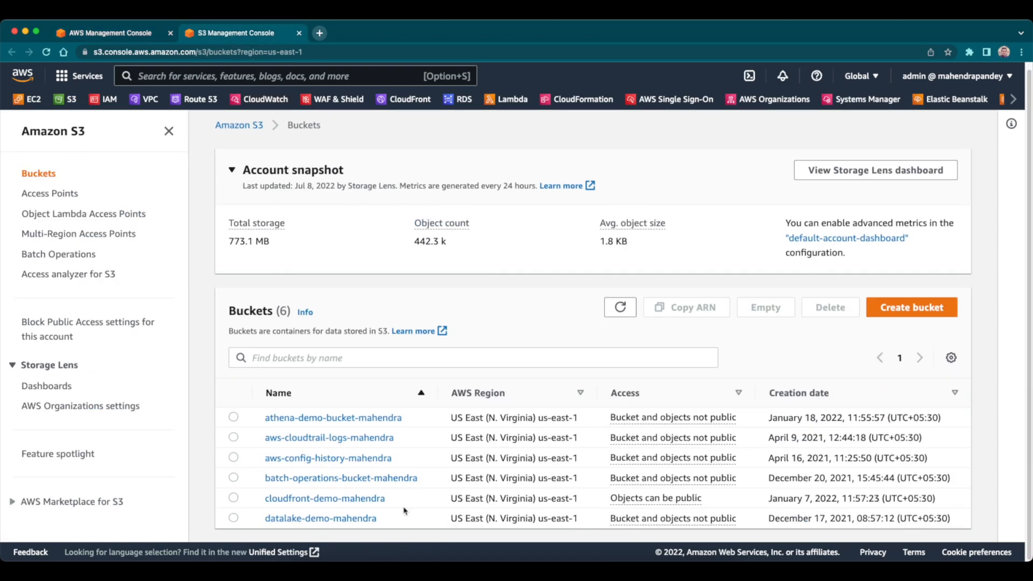
{"action": "mouse_move", "coordinate": [365, 503]}
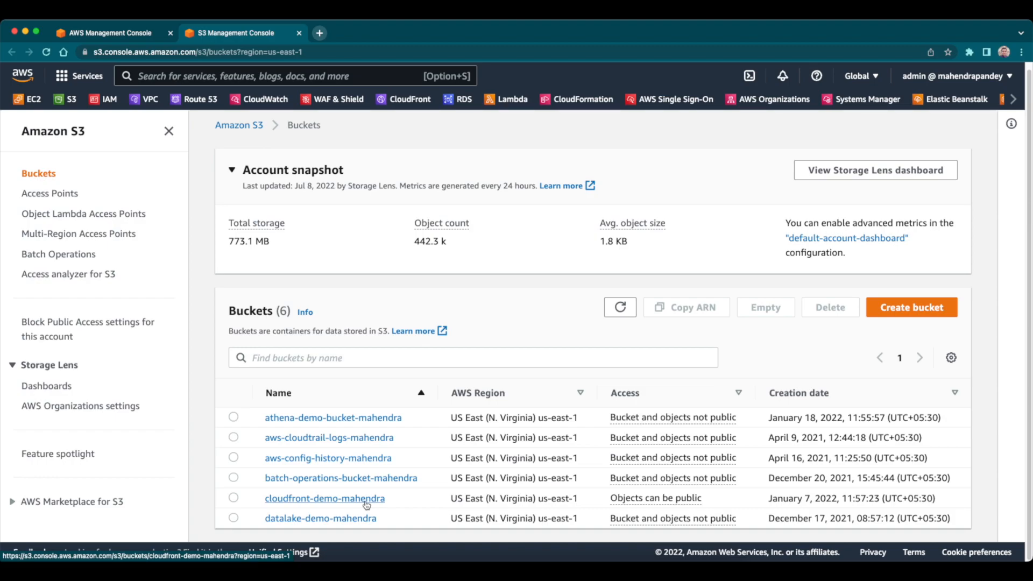
Step: View the six objects in cloudfront-demo-mahendra, including the 3.8 MB cdn.jpg
{"action": "left_click", "coordinate": [324, 498]}
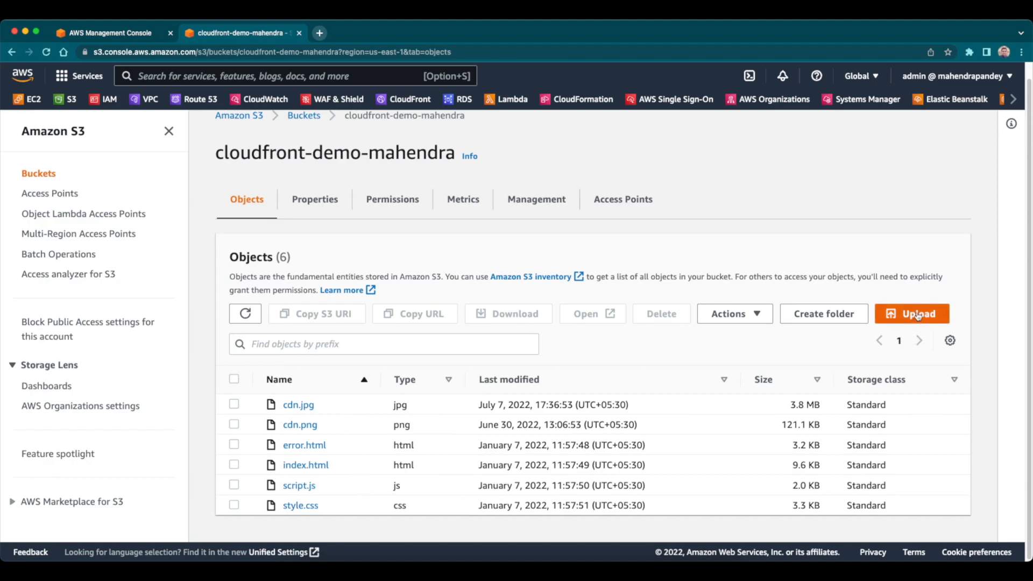
{"action": "mouse_move", "coordinate": [464, 458]}
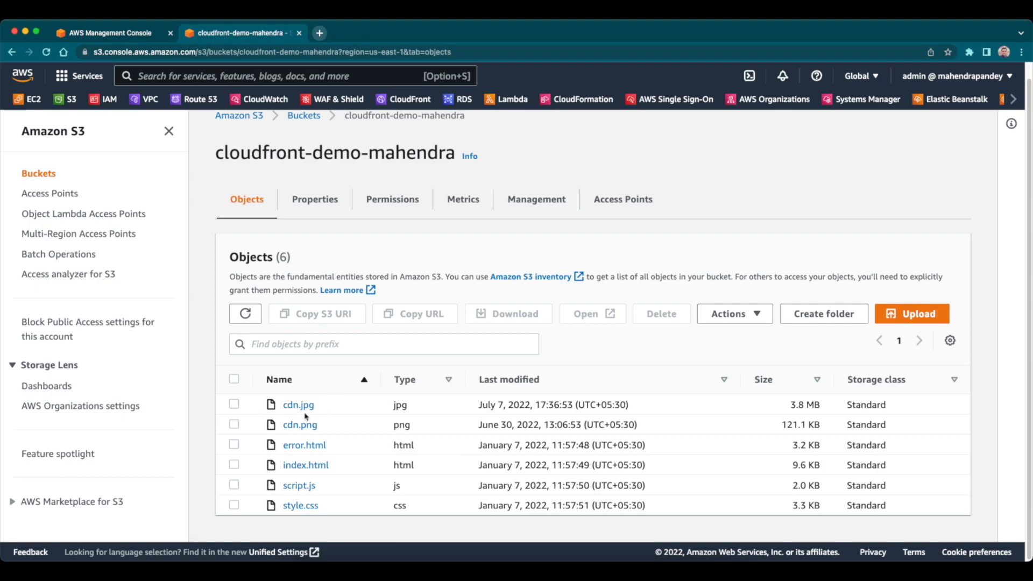
{"action": "mouse_move", "coordinate": [796, 415]}
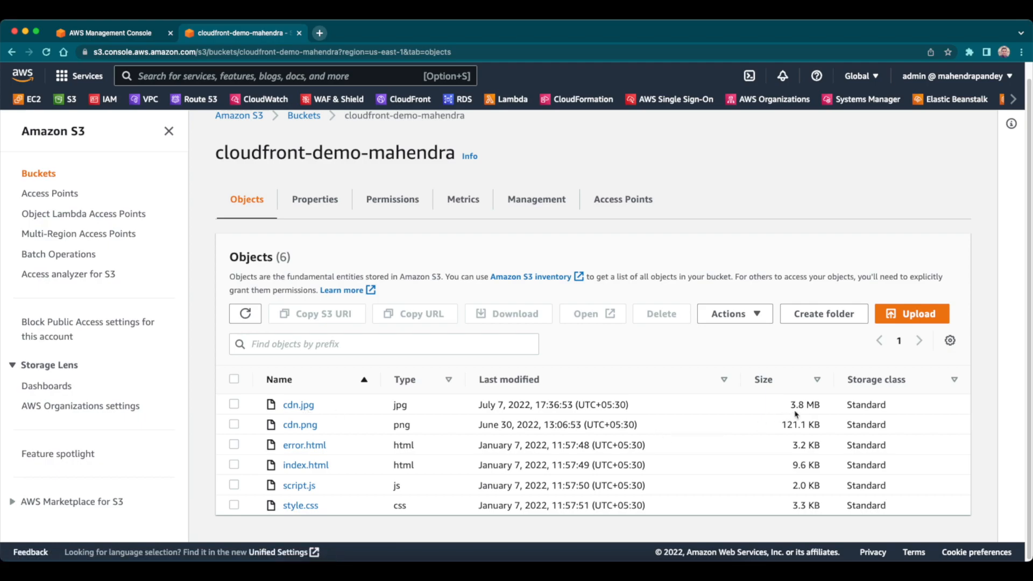
{"action": "mouse_move", "coordinate": [797, 407]}
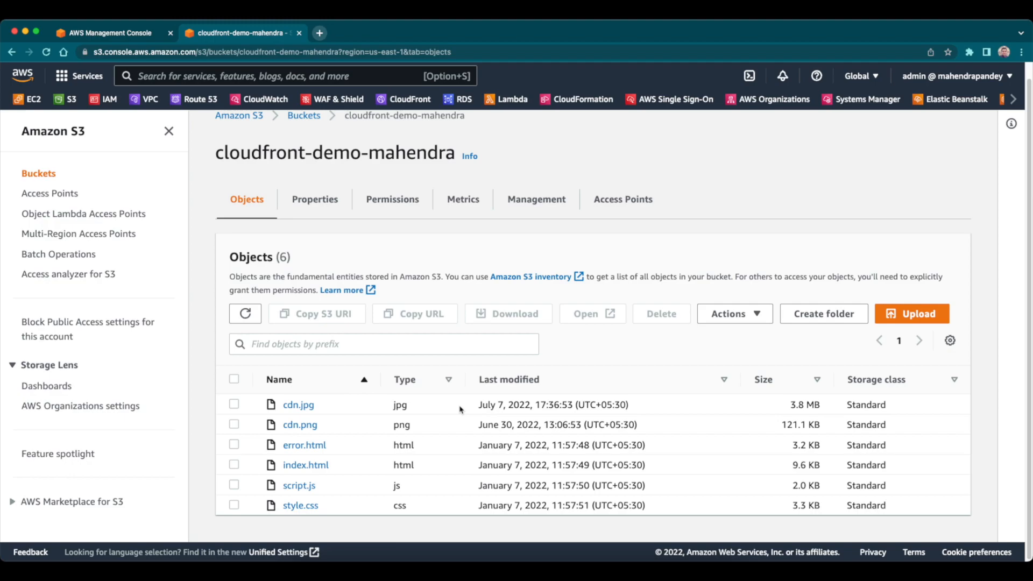
{"action": "mouse_move", "coordinate": [458, 395]}
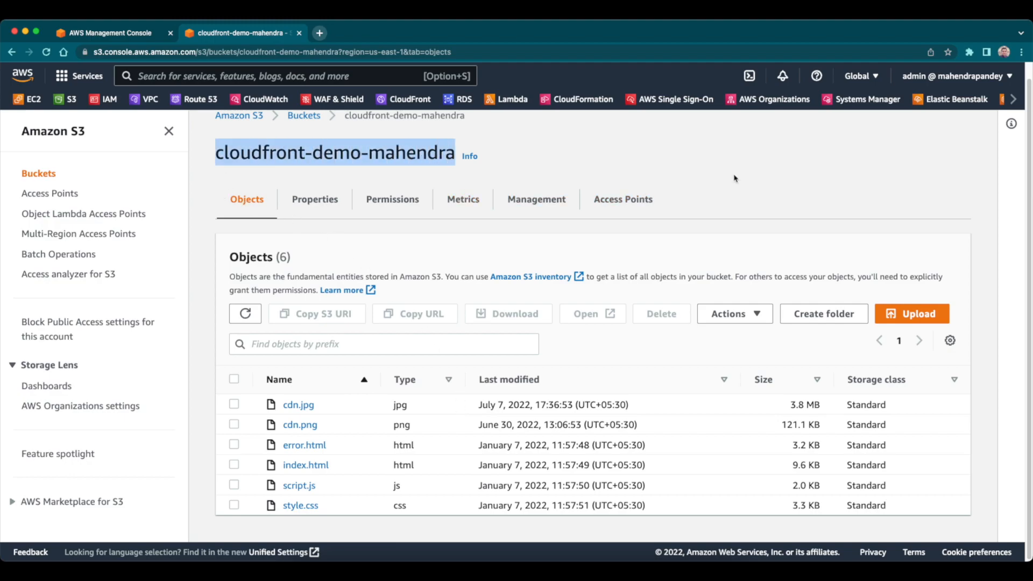
Step: Check in the bucket list that cloudfront-demo-mahendra sits in US East (N. Virginia) us-east-1, then reopen it
{"action": "left_click", "coordinate": [303, 115]}
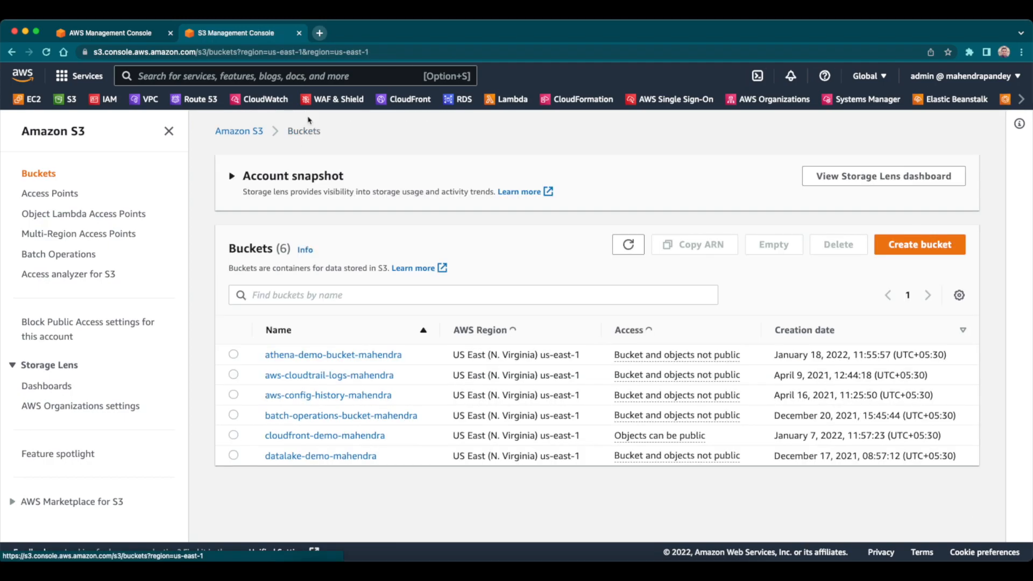
{"action": "left_click", "coordinate": [232, 176]}
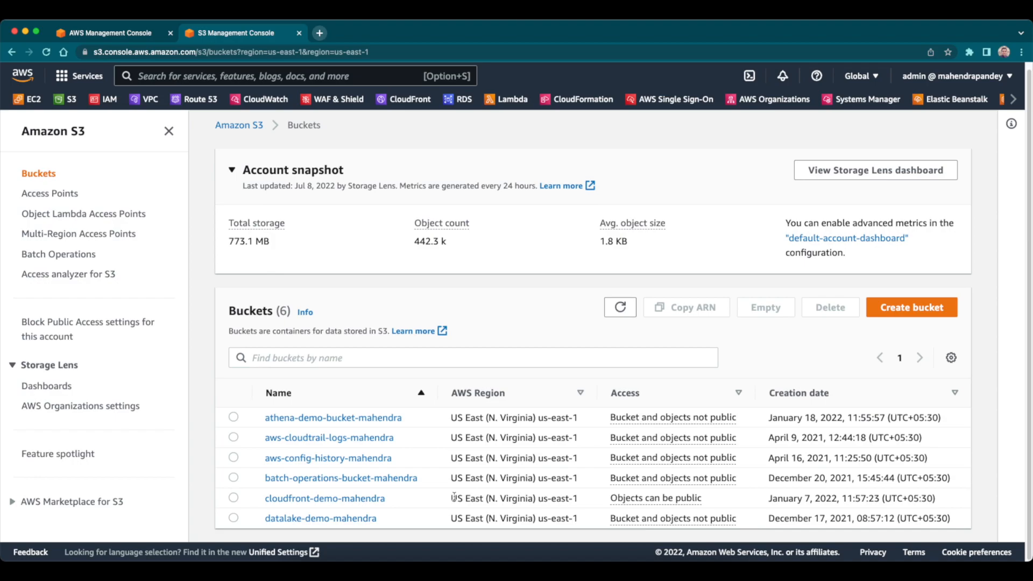
{"action": "double_click", "coordinate": [513, 498]}
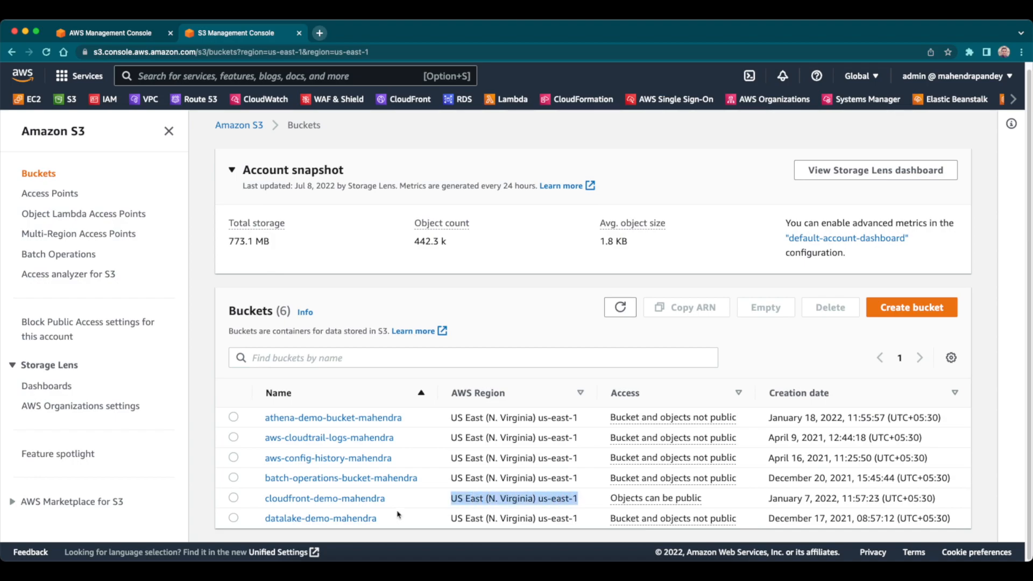
{"action": "left_click", "coordinate": [324, 498]}
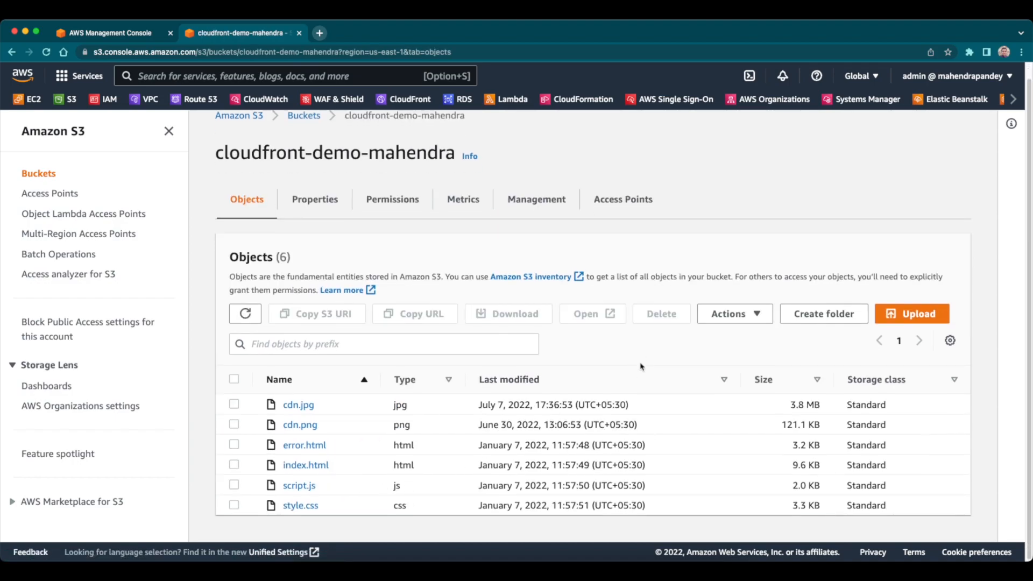
{"action": "mouse_move", "coordinate": [323, 411]}
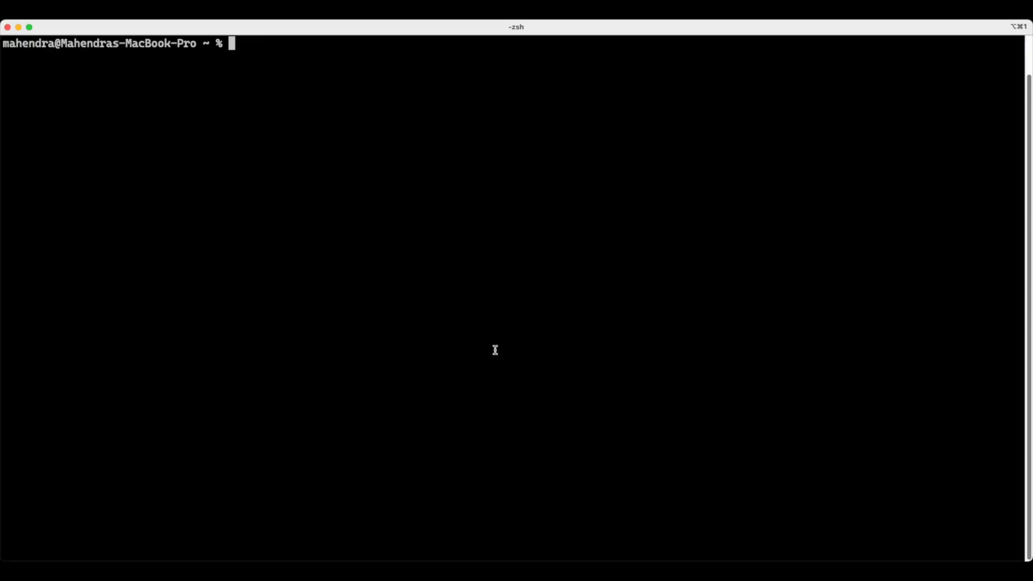
Step: Run curl time_total against the bucket's cdn.jpg URL, getting Total: 2.503832s
{"action": "type", "text": "curl -w \"Total: %{time_total}s\\n\" -o /dev/null -s https://cloudfront-demo-mahendra.s3.amazonaws.com/cdn.jpg"}
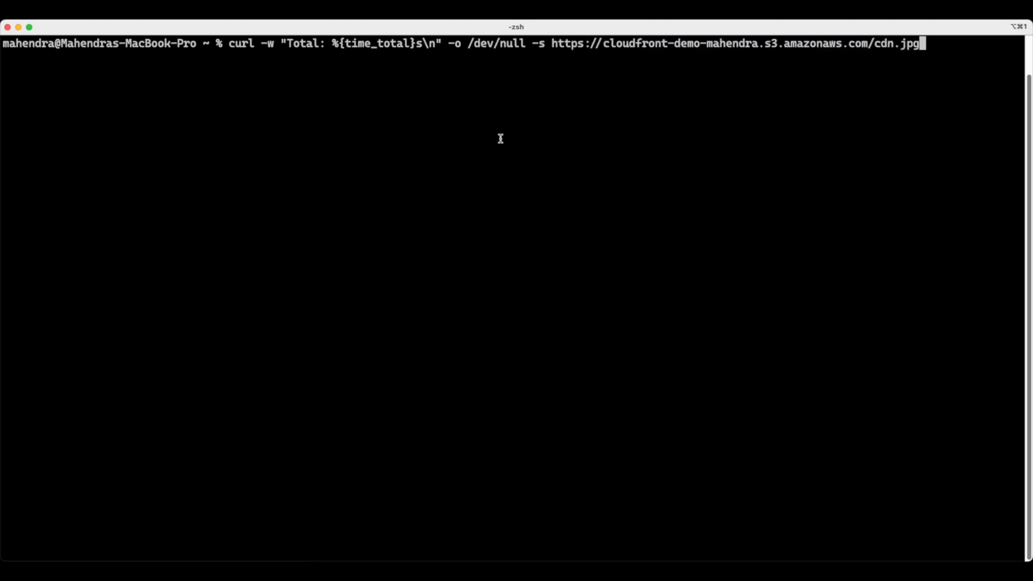
{"action": "mouse_move", "coordinate": [719, 304]}
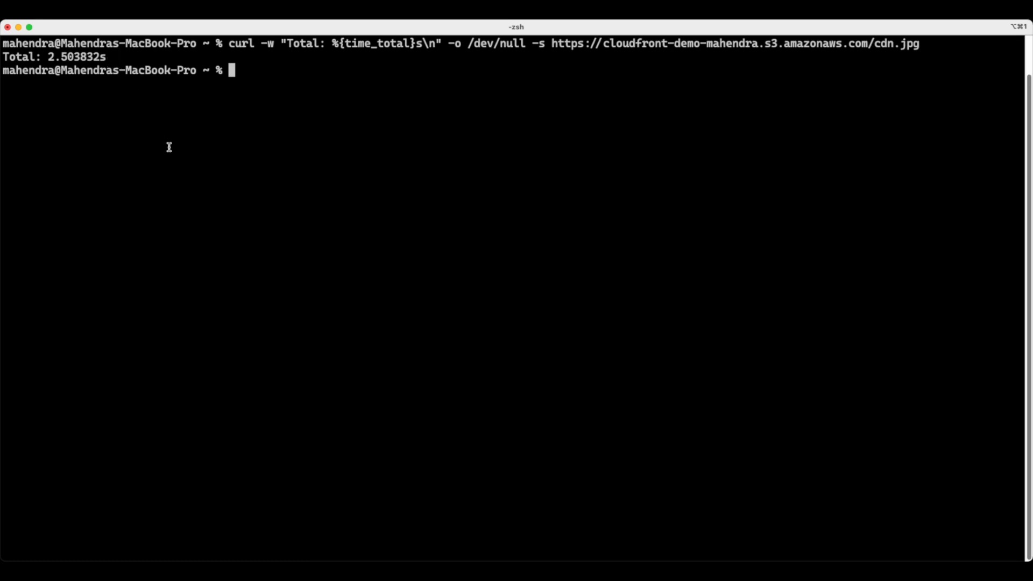
{"action": "double_click", "coordinate": [679, 45]}
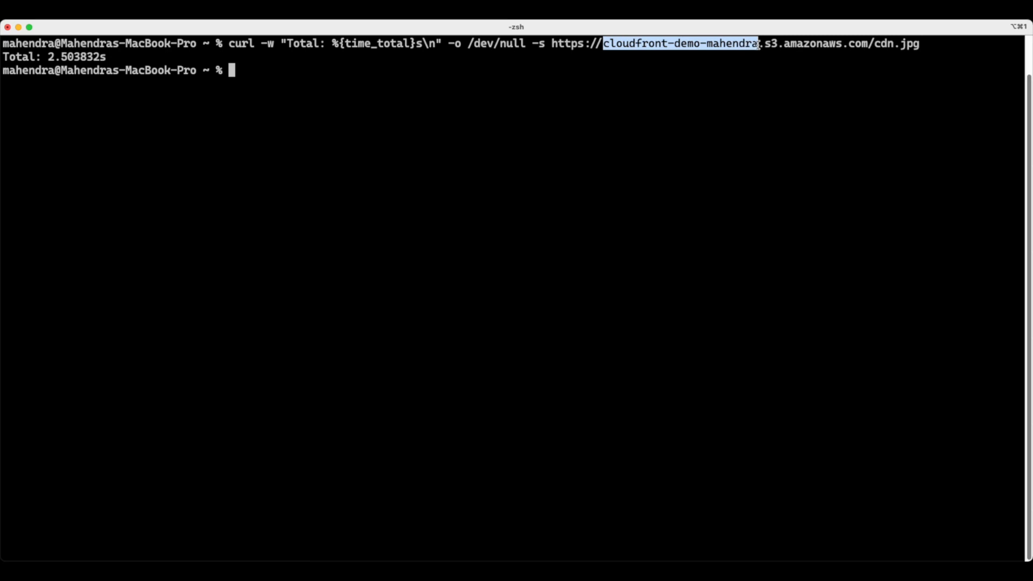
{"action": "mouse_move", "coordinate": [671, 165]}
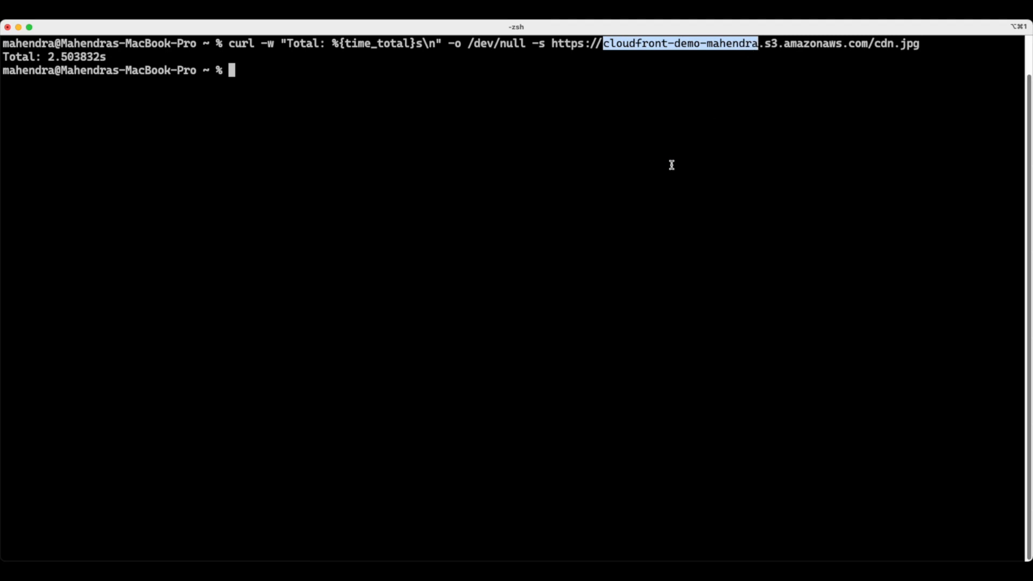
{"action": "mouse_move", "coordinate": [178, 159]}
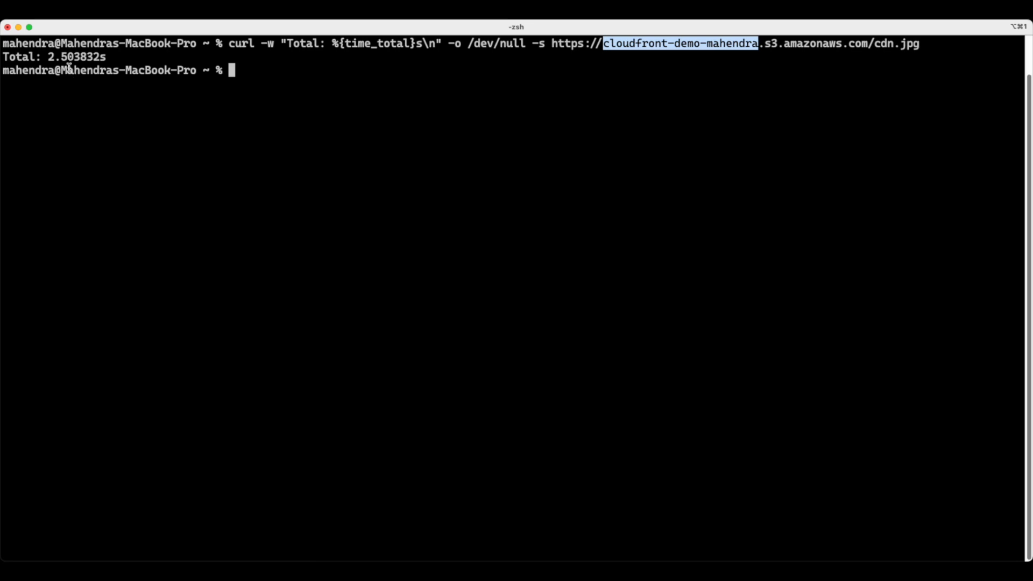
{"action": "mouse_move", "coordinate": [884, 32]}
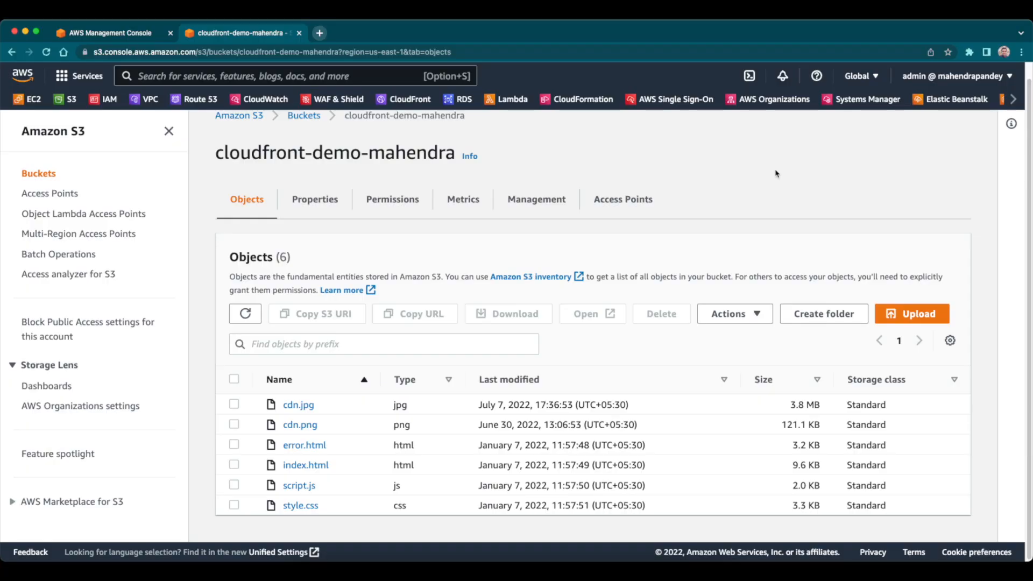
Step: Bring up the Amazon CloudFront welcome page in a new console tab
{"action": "left_click", "coordinate": [297, 76]}
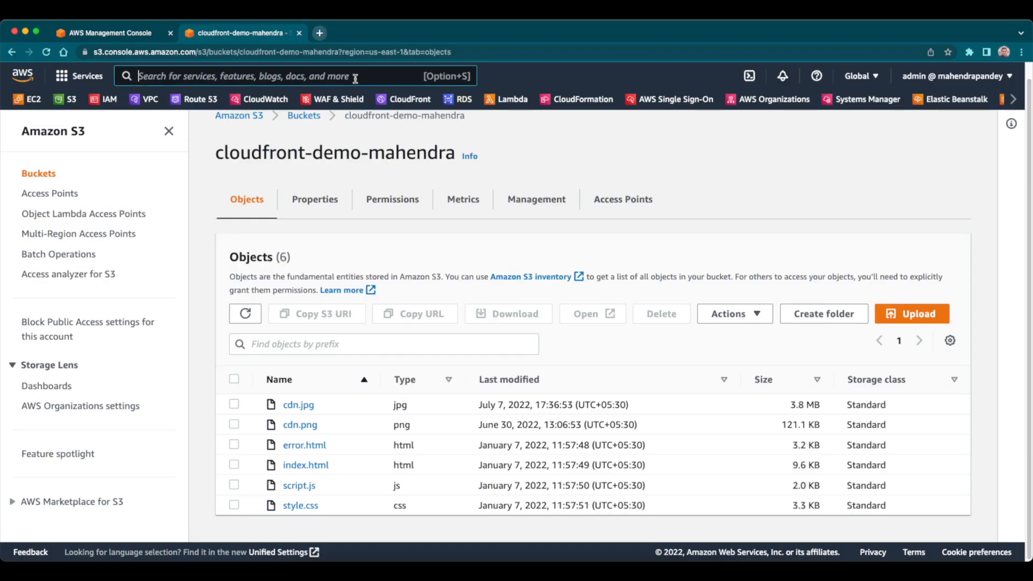
{"action": "left_click", "coordinate": [409, 99]}
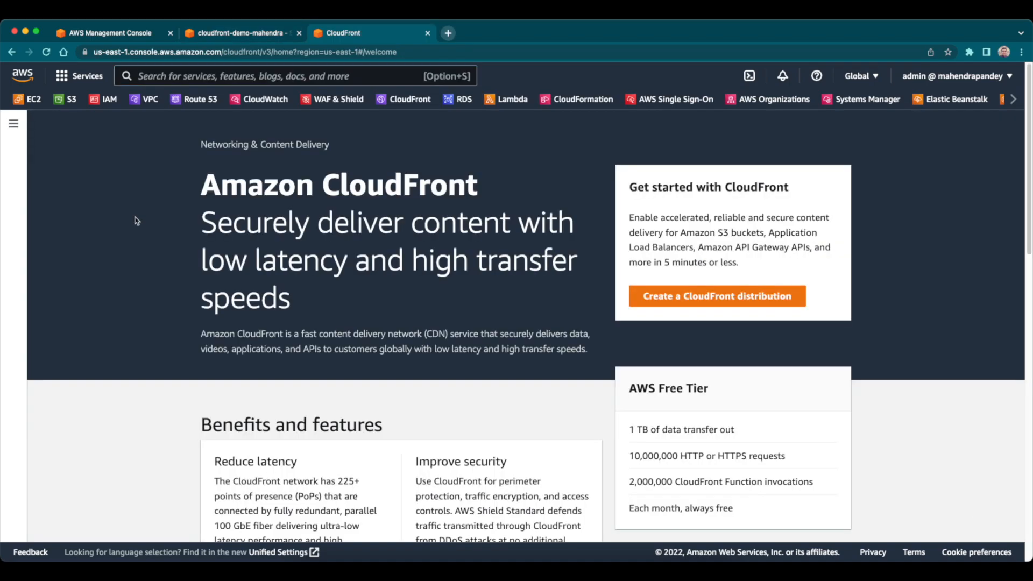
{"action": "mouse_move", "coordinate": [734, 325]}
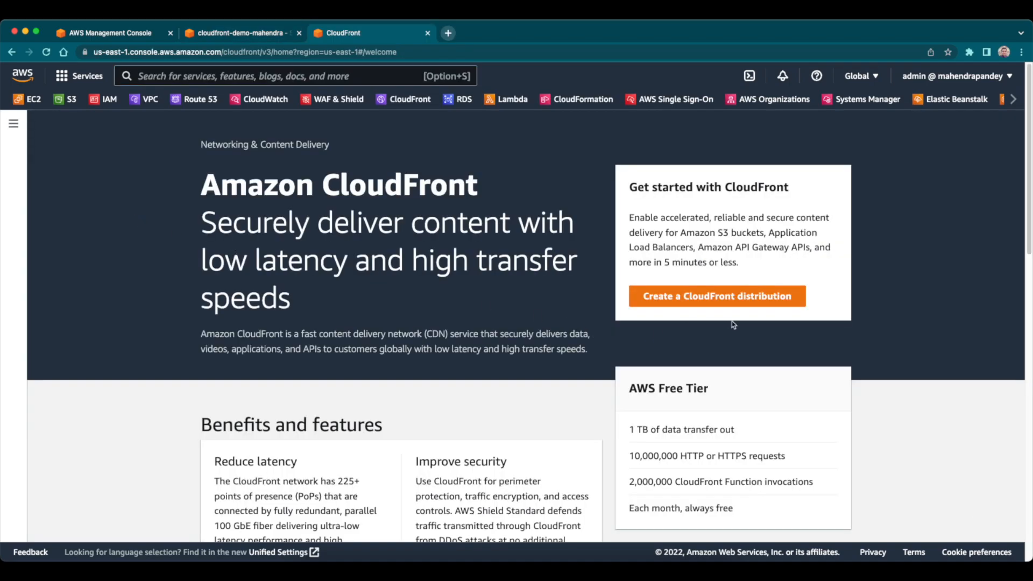
{"action": "mouse_move", "coordinate": [732, 301]}
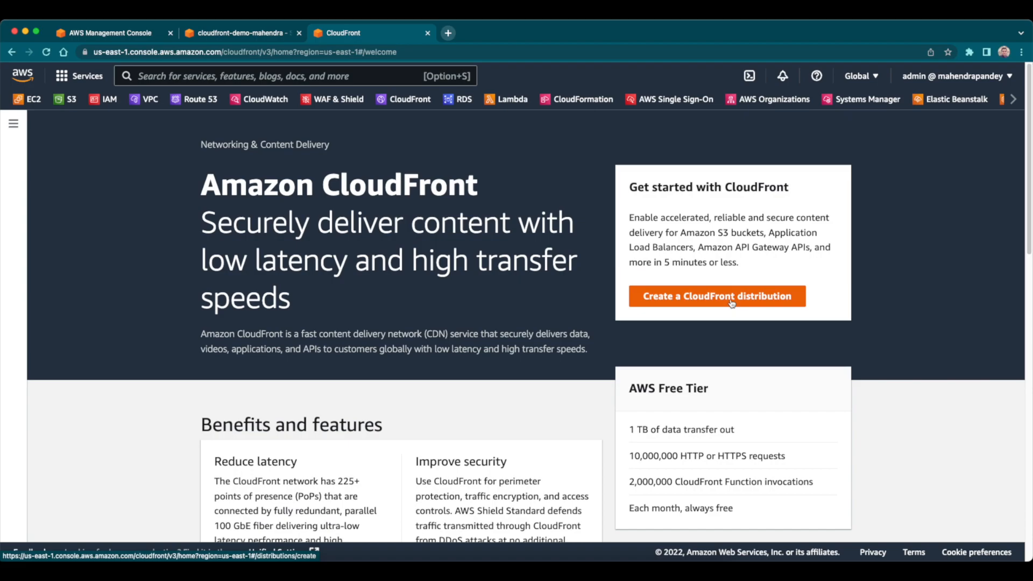
{"action": "left_click", "coordinate": [717, 295]}
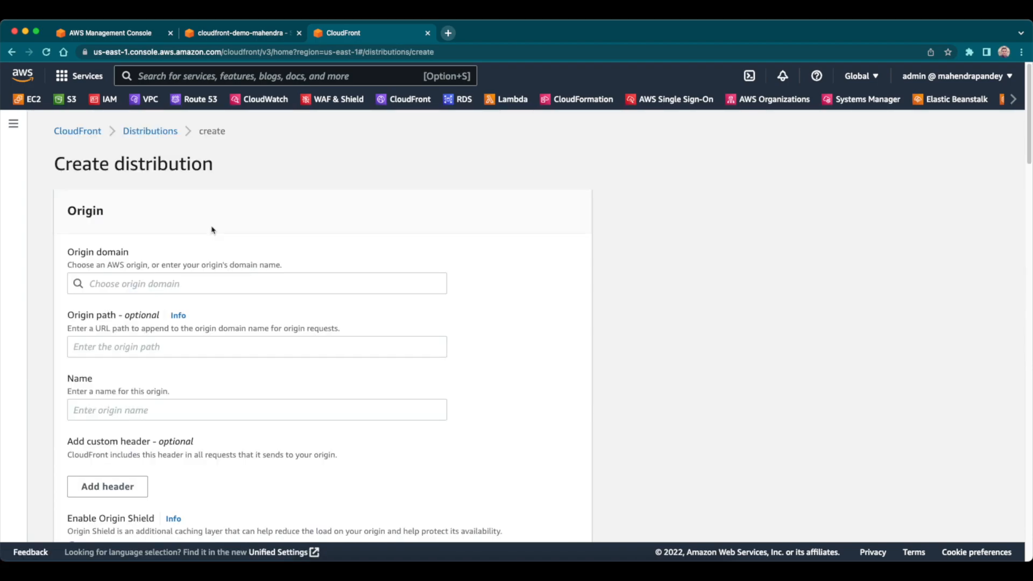
{"action": "mouse_move", "coordinate": [182, 256]}
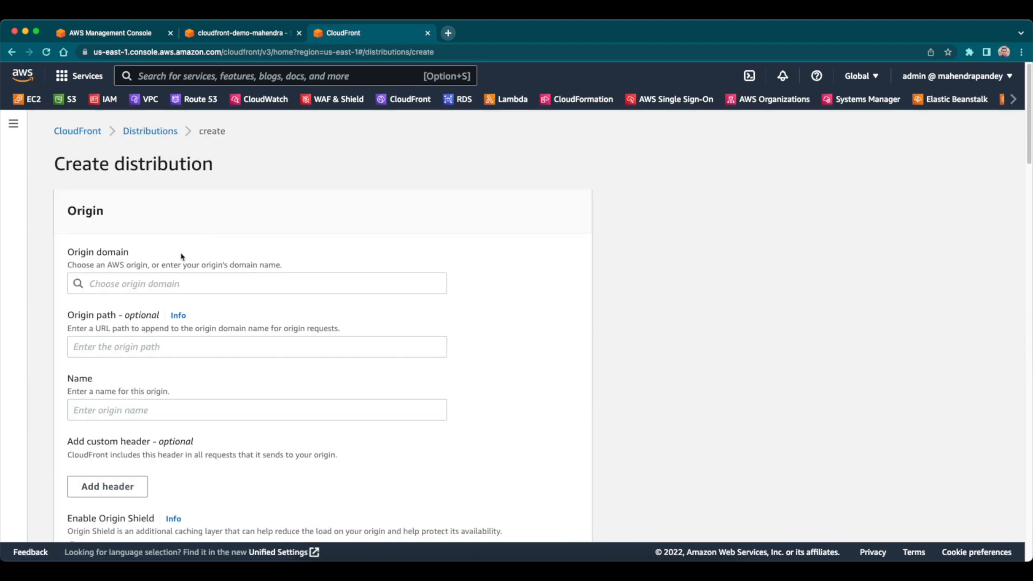
{"action": "mouse_move", "coordinate": [143, 250]}
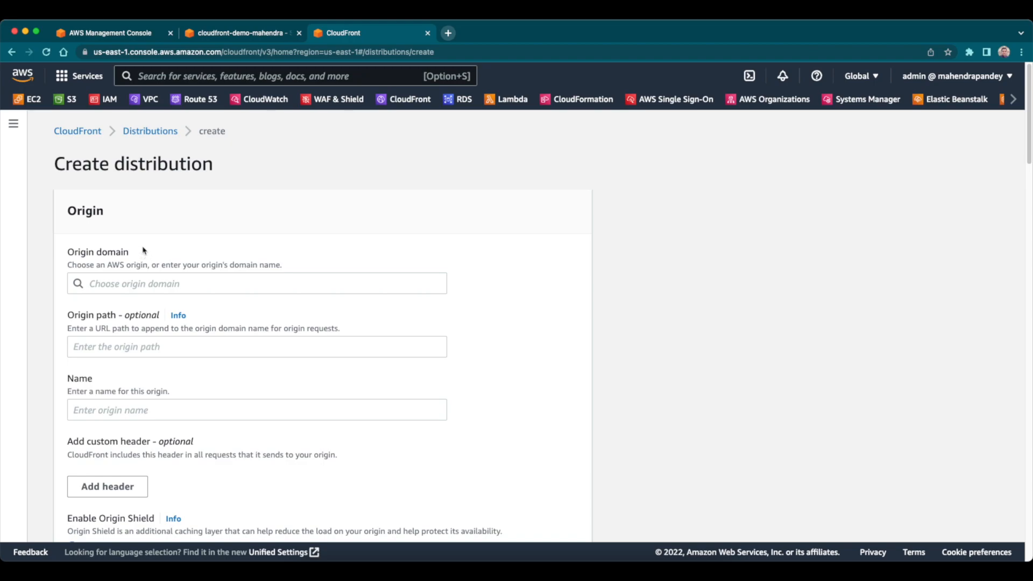
{"action": "mouse_move", "coordinate": [164, 242]}
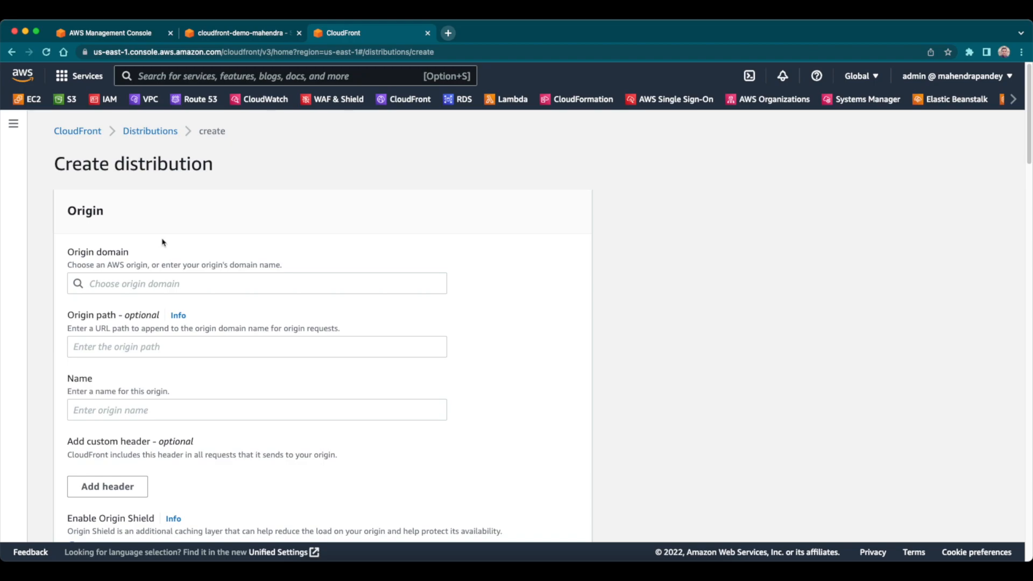
{"action": "left_click", "coordinate": [240, 32]}
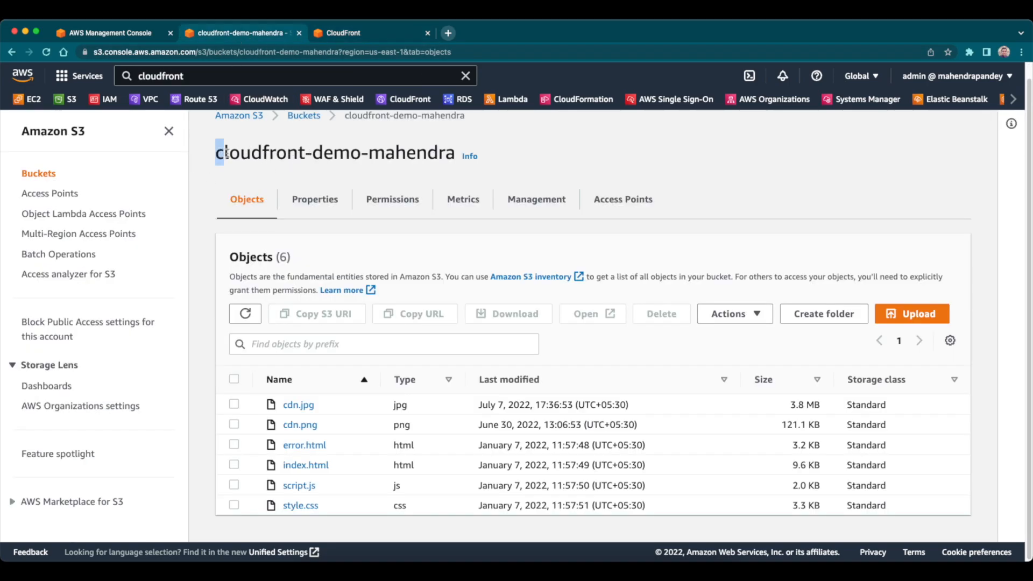
{"action": "left_click", "coordinate": [342, 32]}
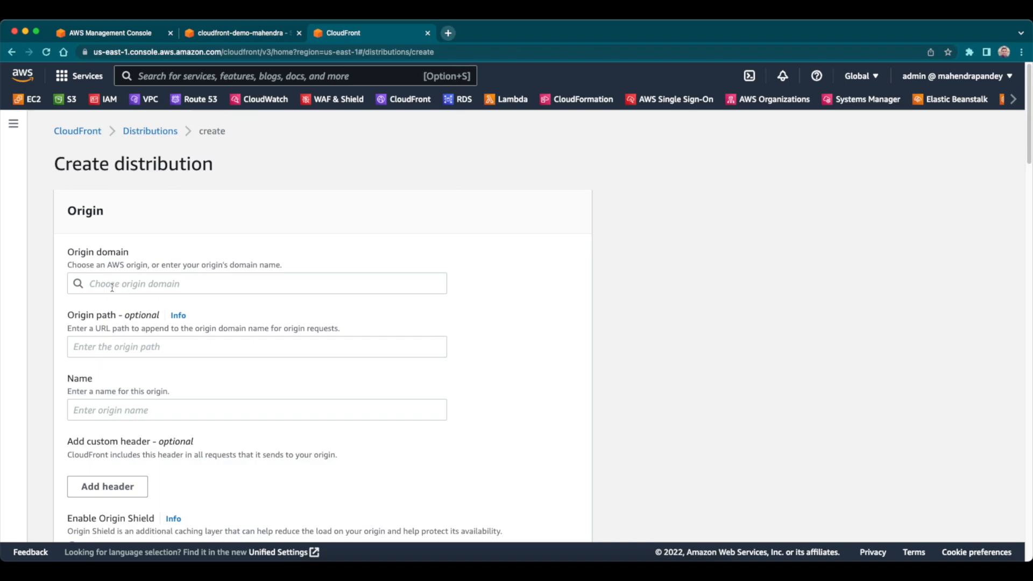
{"action": "left_click", "coordinate": [256, 284]}
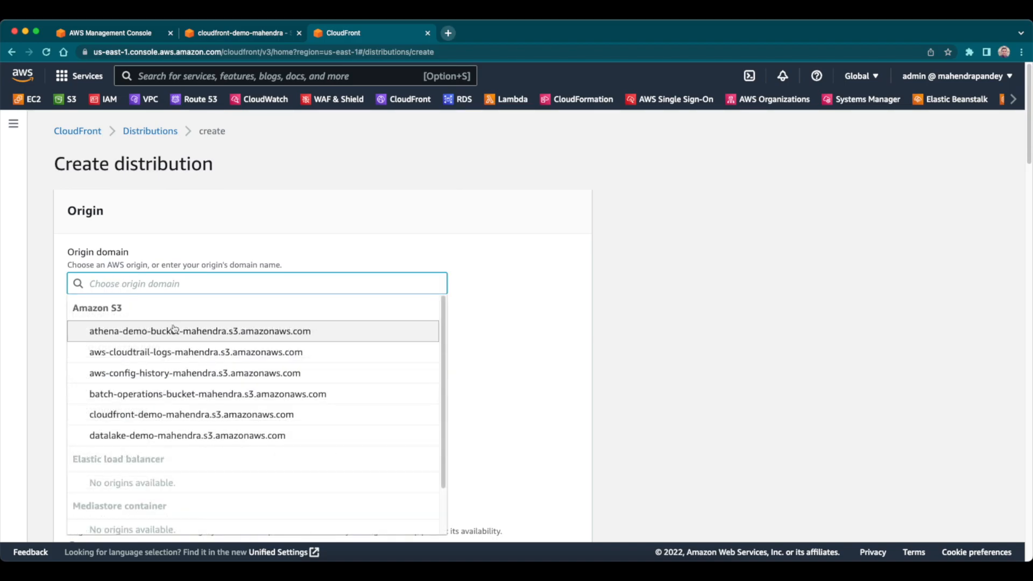
{"action": "mouse_move", "coordinate": [131, 414]}
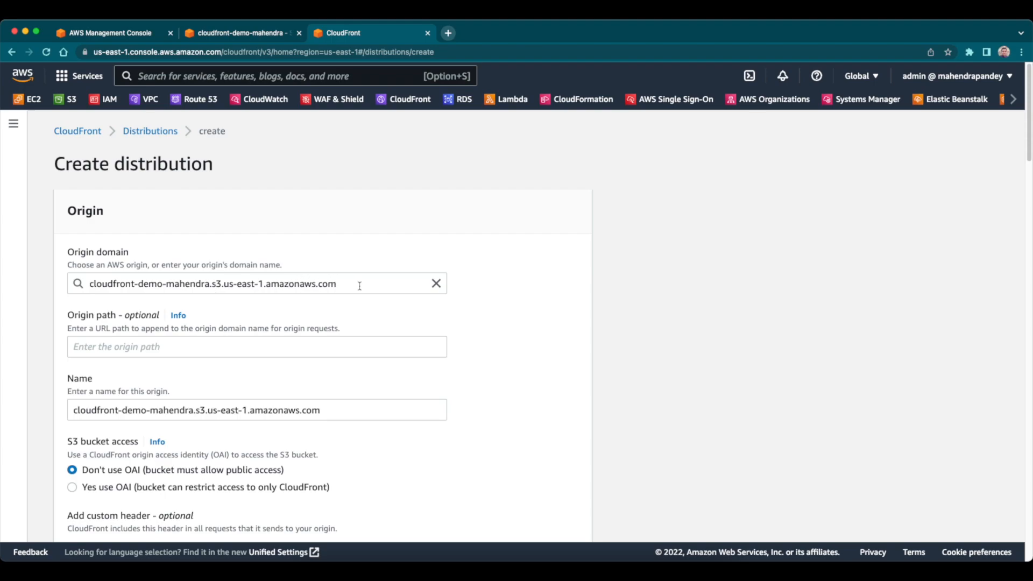
{"action": "mouse_move", "coordinate": [478, 329]}
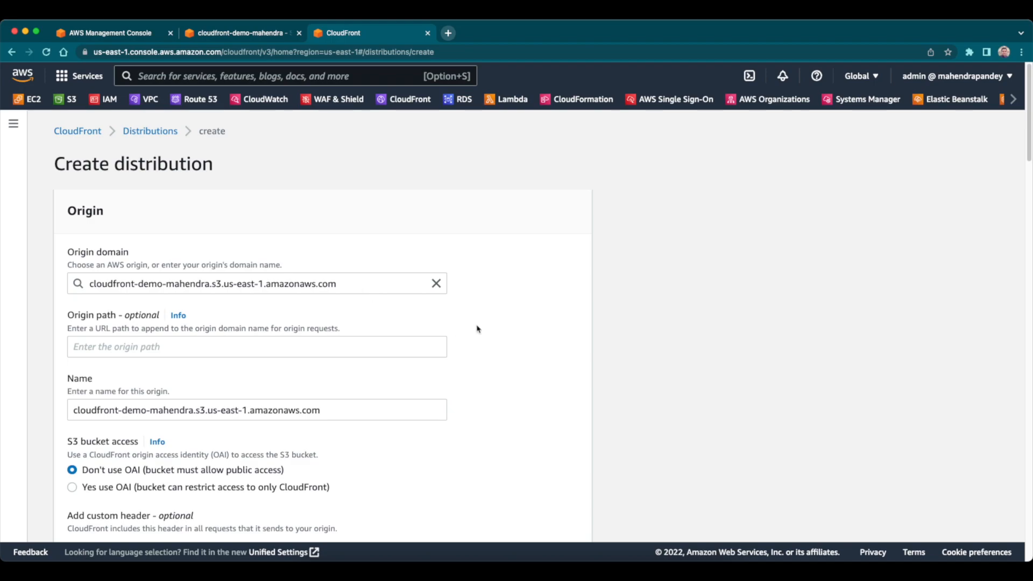
{"action": "mouse_move", "coordinate": [492, 334]}
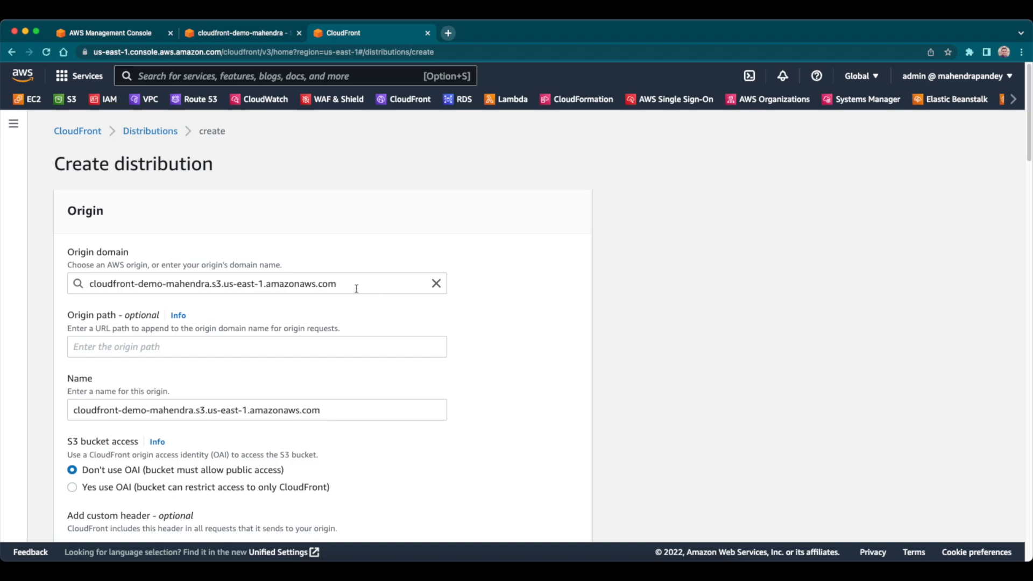
{"action": "left_click", "coordinate": [256, 284]}
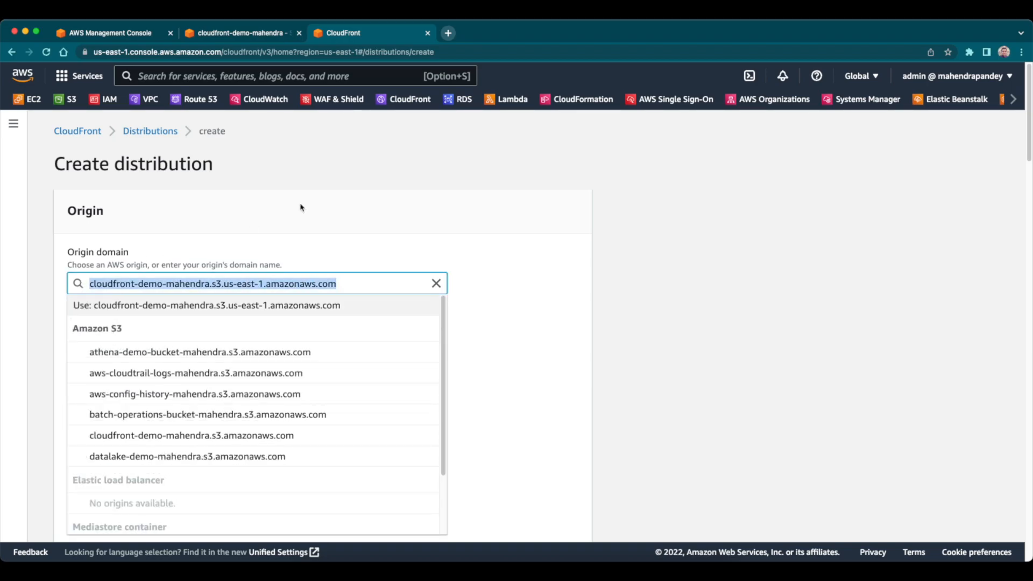
{"action": "type", "text": "vm1"}
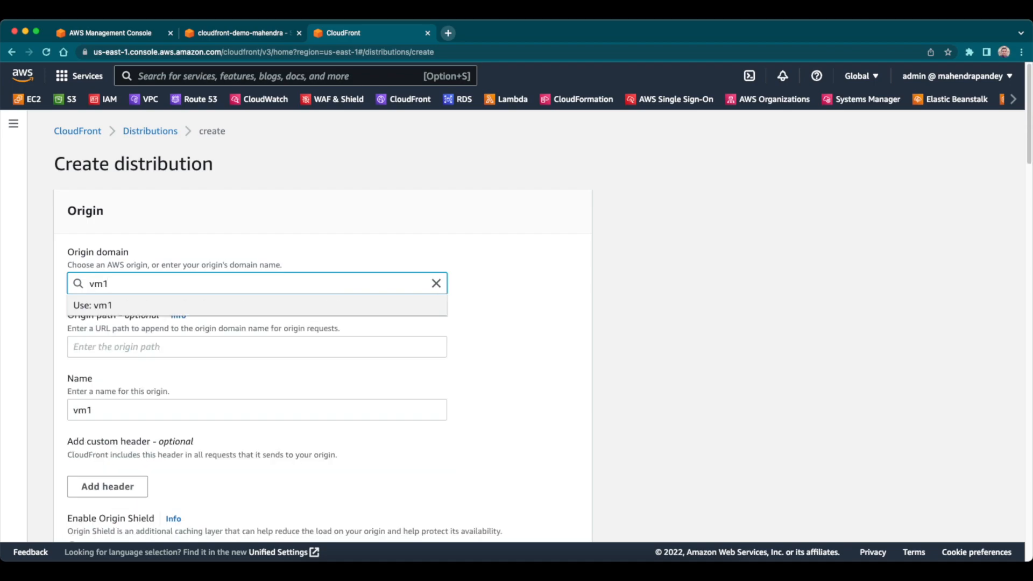
{"action": "type", "text": "www.awsdemo.com"}
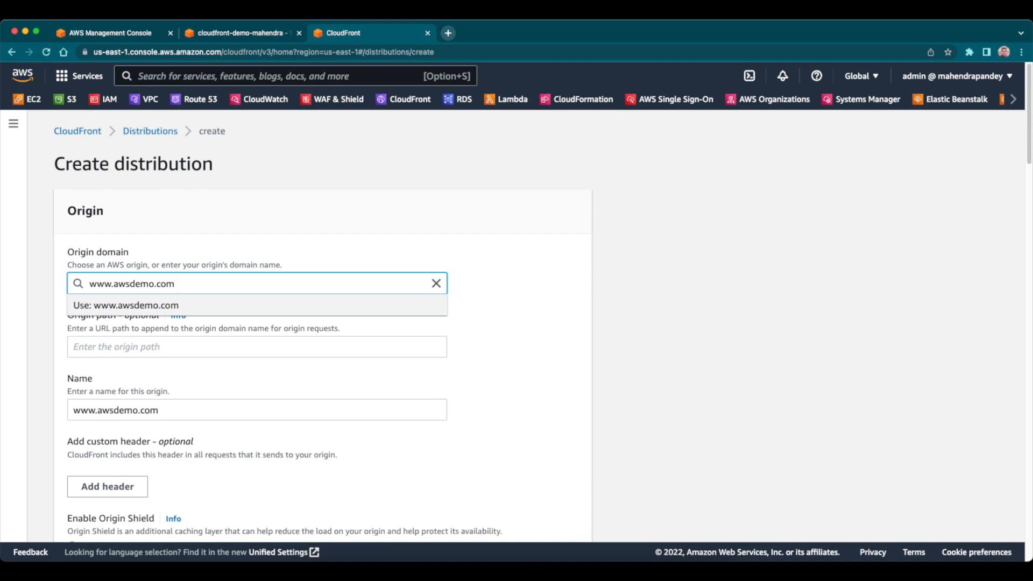
{"action": "left_click", "coordinate": [436, 283]}
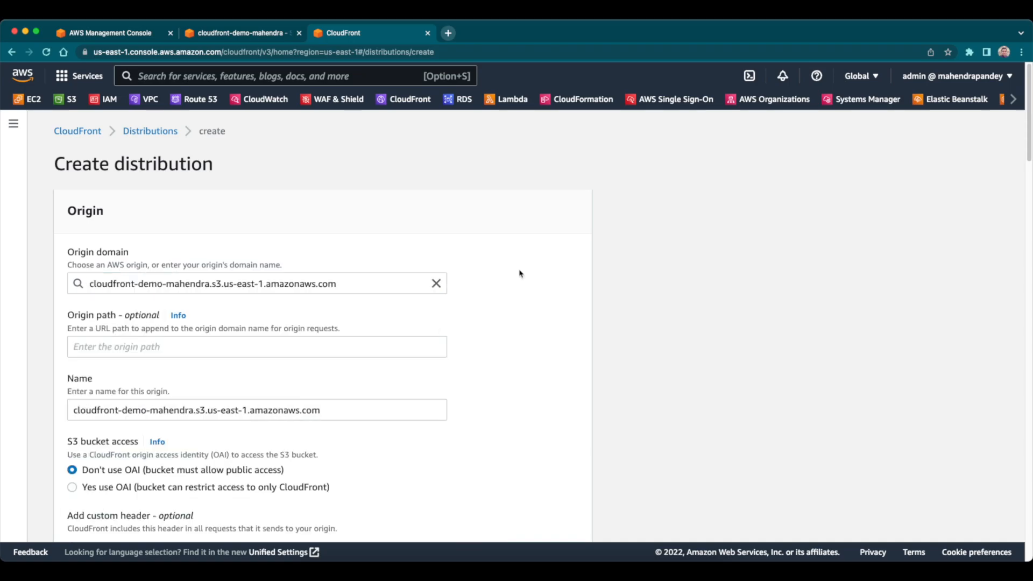
{"action": "mouse_move", "coordinate": [506, 325]}
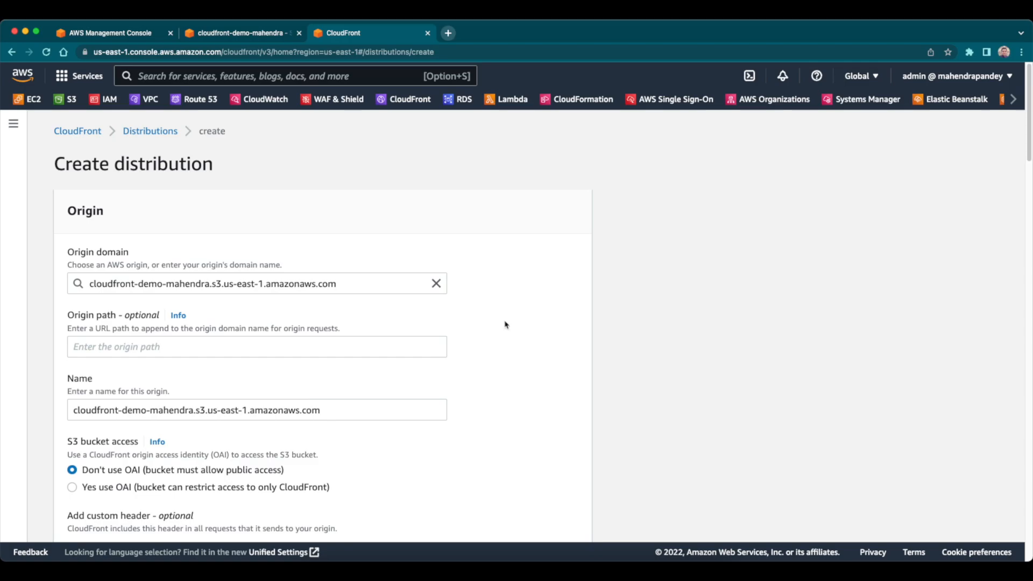
Step: Create the distribution with the remaining settings left at defaults
{"action": "scroll", "scroll_direction": "down", "scroll_amount": 3}
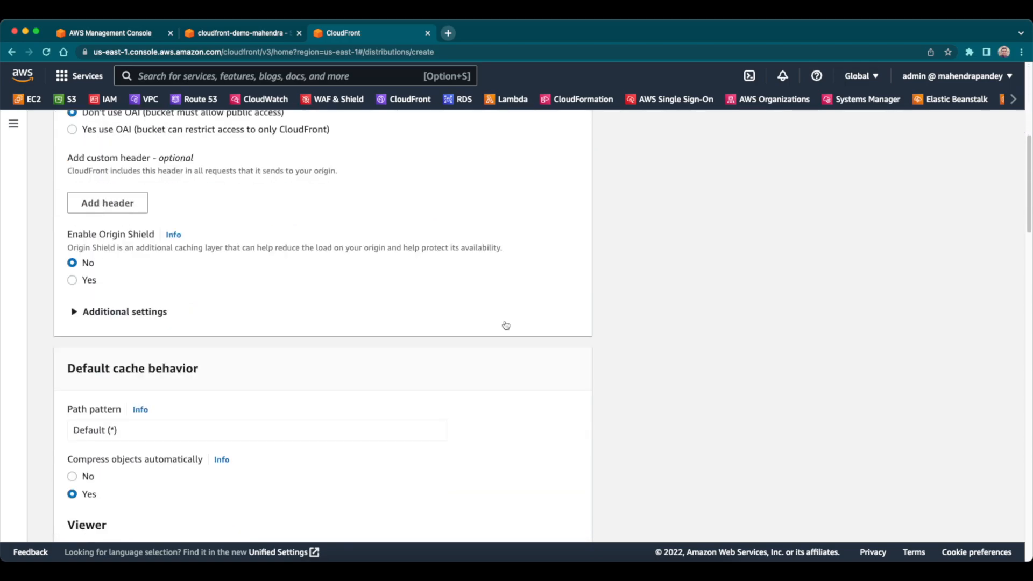
{"action": "scroll", "scroll_direction": "down", "scroll_amount": 3}
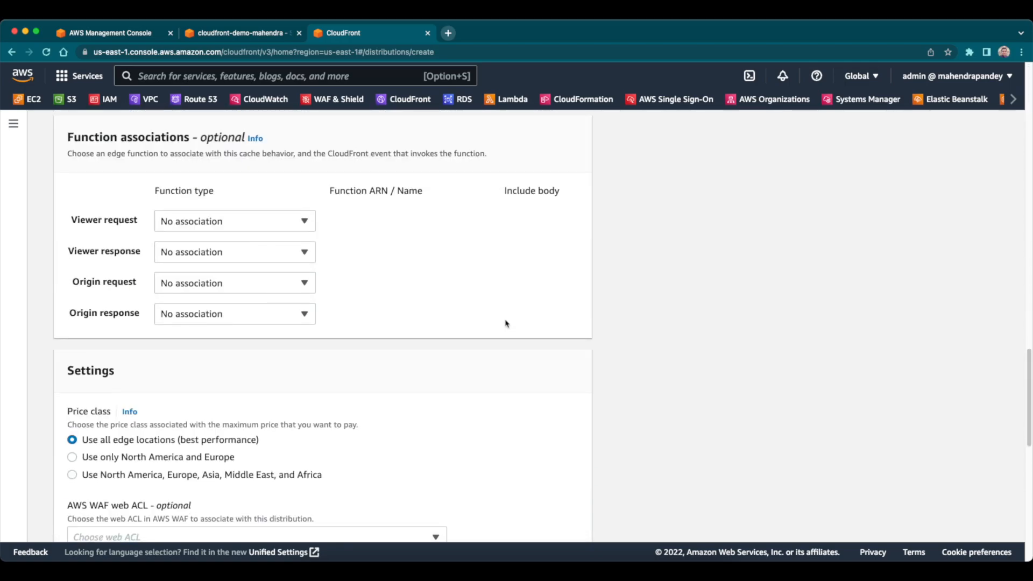
{"action": "scroll", "scroll_direction": "down", "scroll_amount": 3}
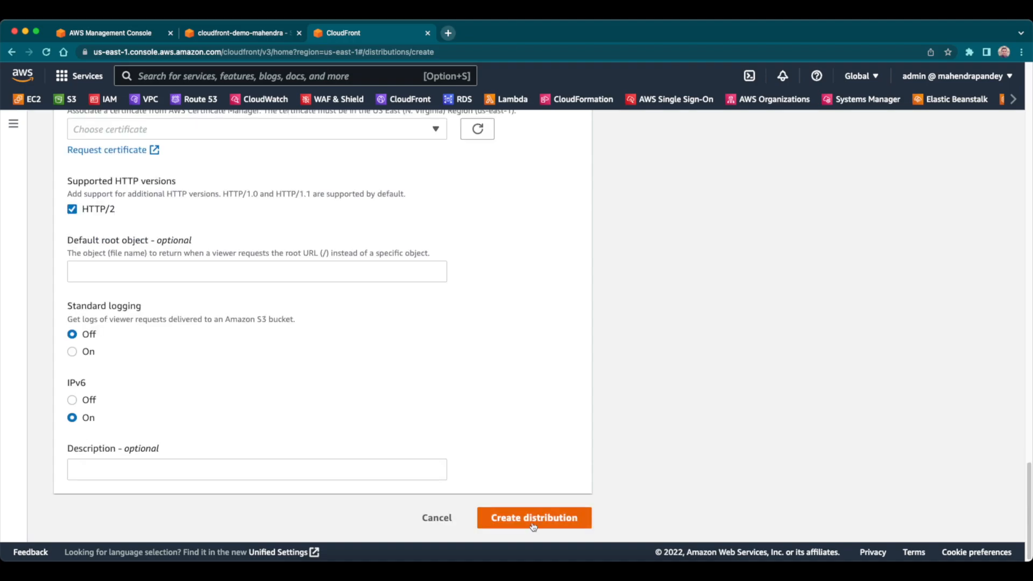
{"action": "left_click", "coordinate": [534, 518]}
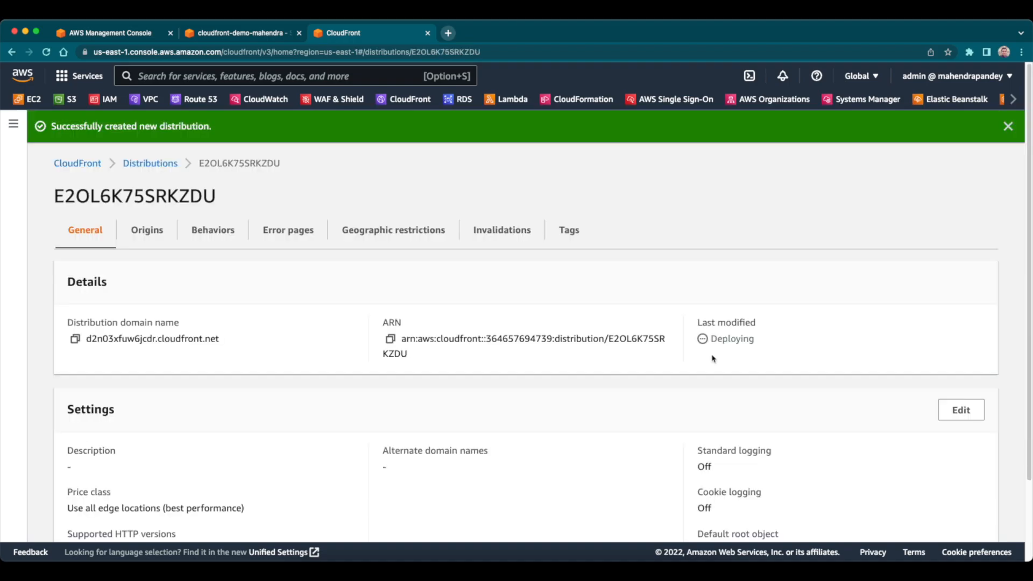
{"action": "mouse_move", "coordinate": [719, 362]}
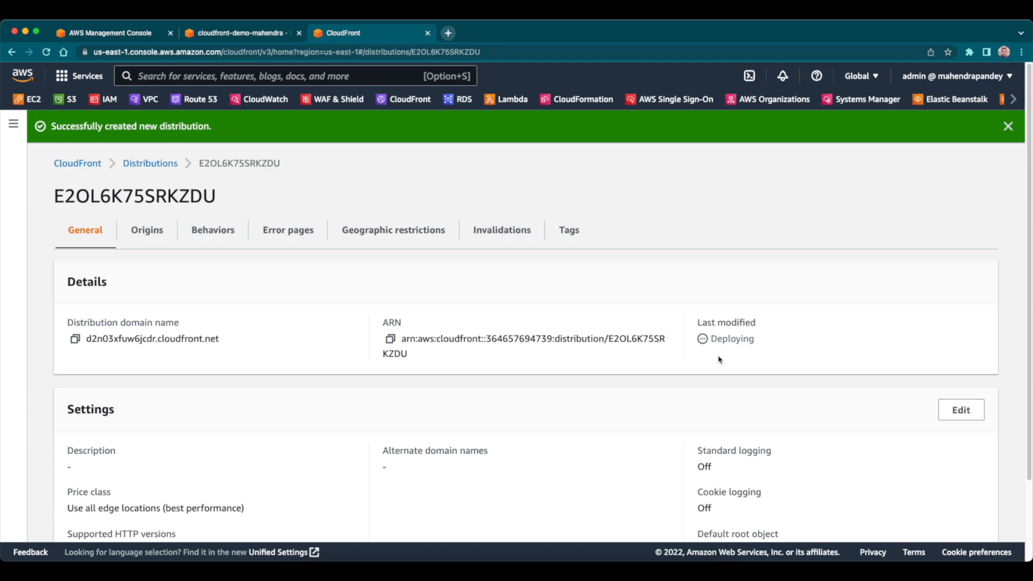
Step: Select the new distribution's domain d2n03xfuw6jcdr.cloudfront.net in the list and copy it
{"action": "left_click", "coordinate": [149, 163]}
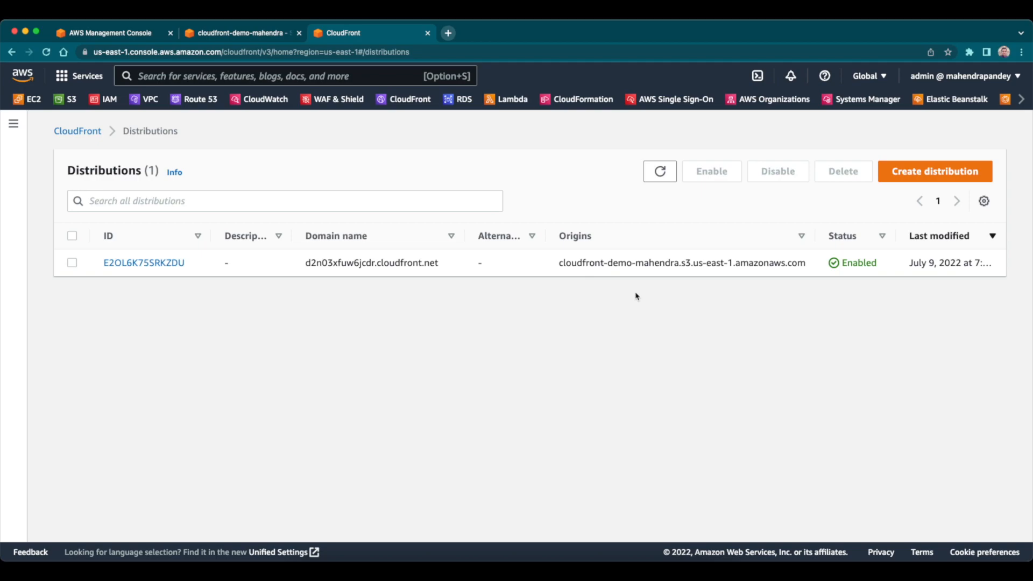
{"action": "mouse_move", "coordinate": [663, 289]}
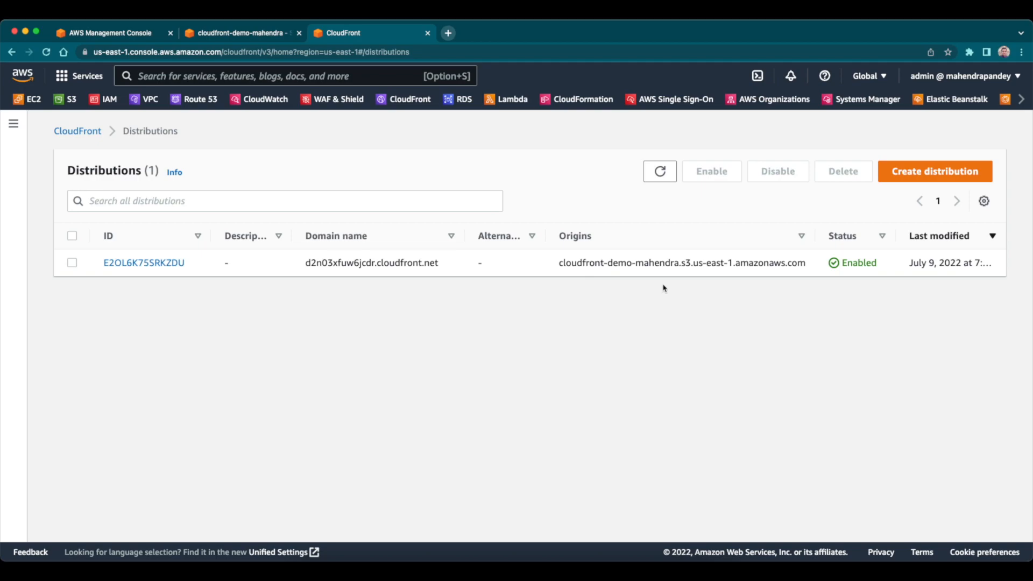
{"action": "double_click", "coordinate": [370, 263]}
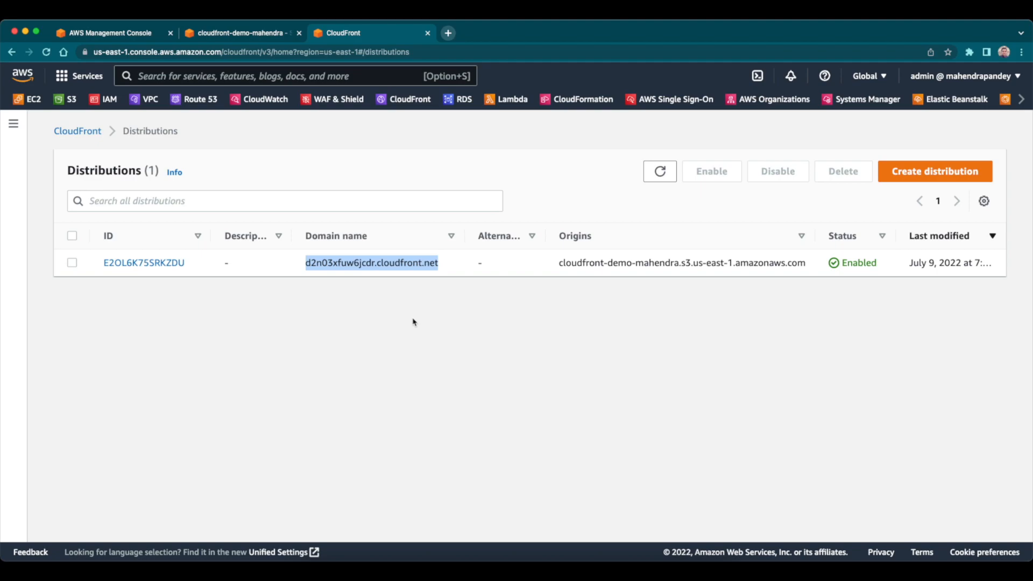
{"action": "mouse_move", "coordinate": [660, 282]}
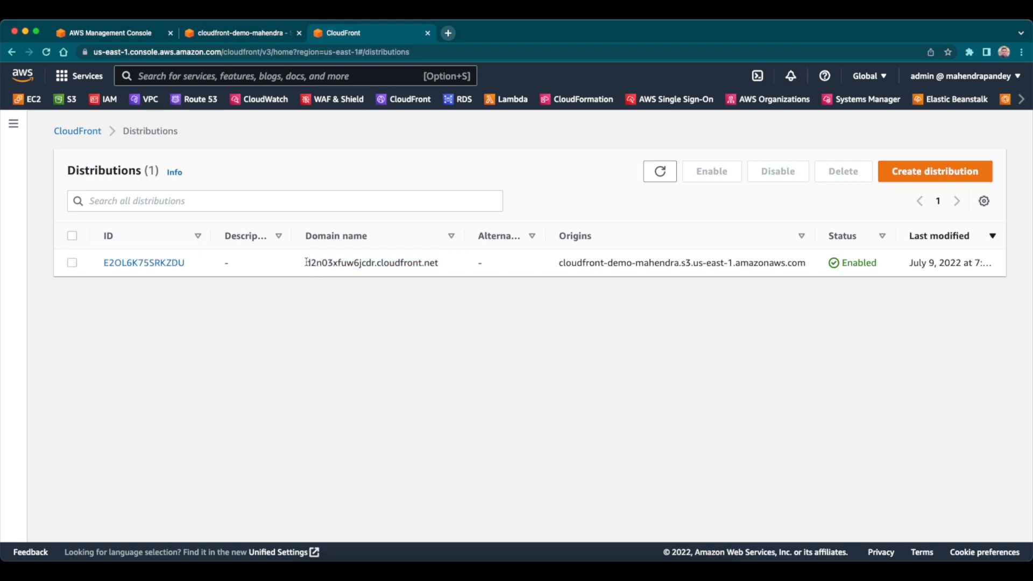
{"action": "double_click", "coordinate": [371, 262]}
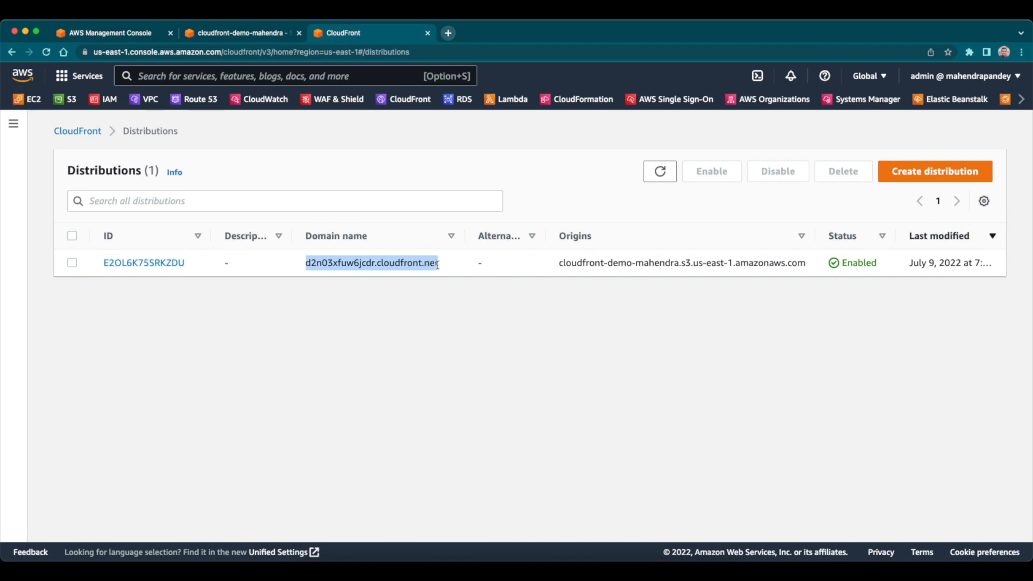
{"action": "left_click", "coordinate": [592, 355]}
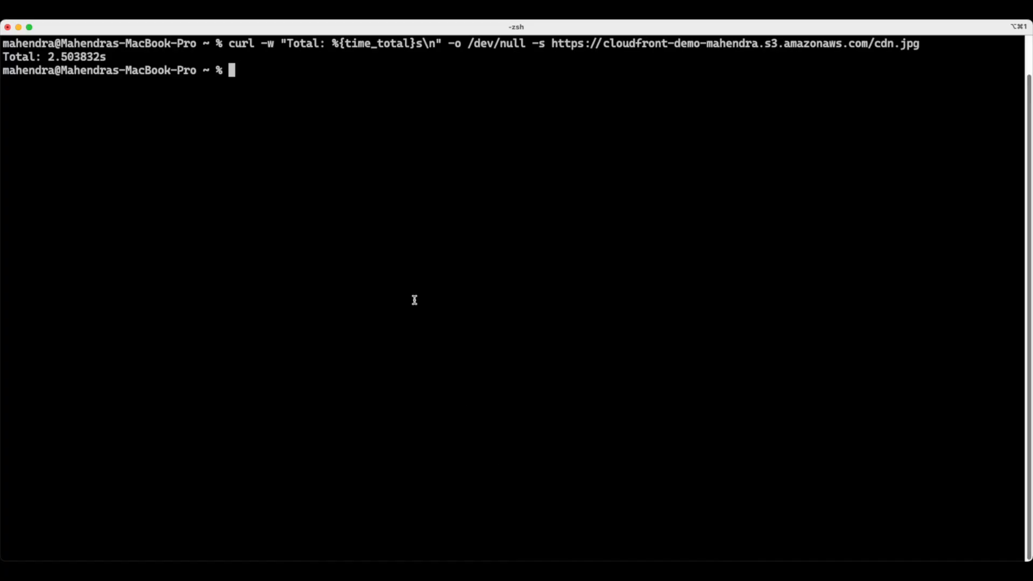
Step: Run dig +noall +answer on d2n03xfuw6jcdr.cloudfront.net, highlighting the first edge IP 54.182.1.98
{"action": "type", "text": "d"}
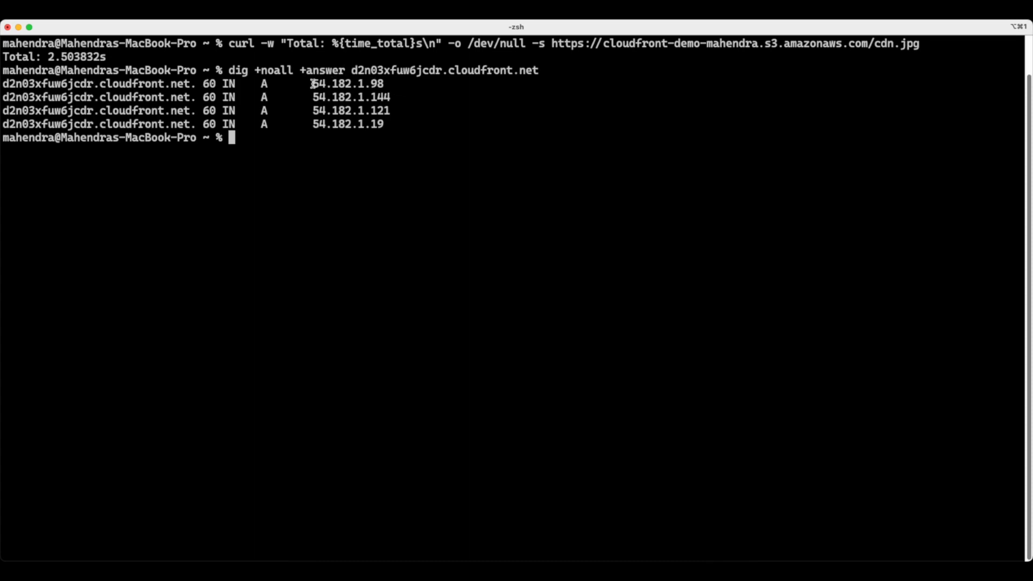
{"action": "mouse_move", "coordinate": [405, 111]}
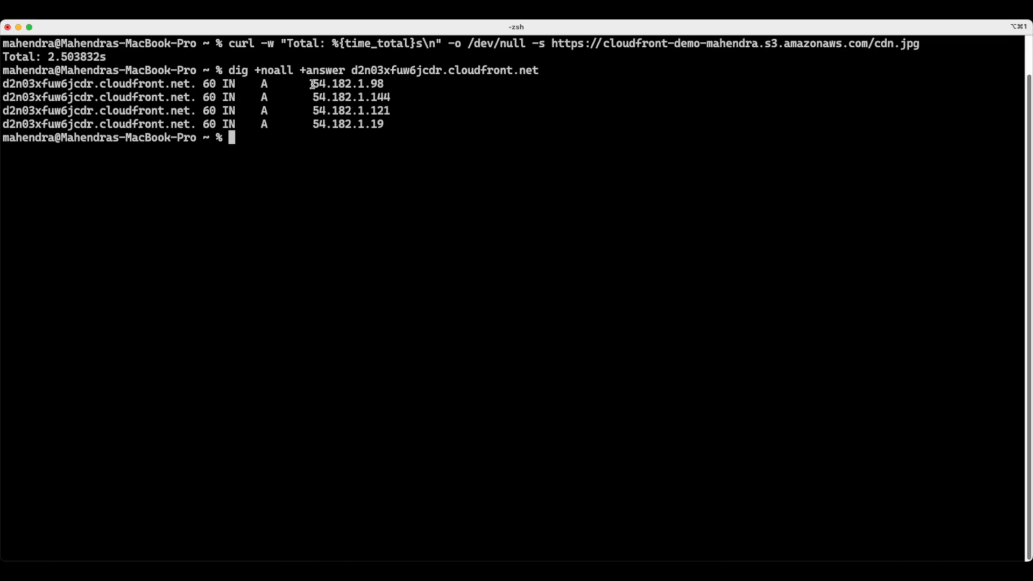
{"action": "double_click", "coordinate": [347, 84]}
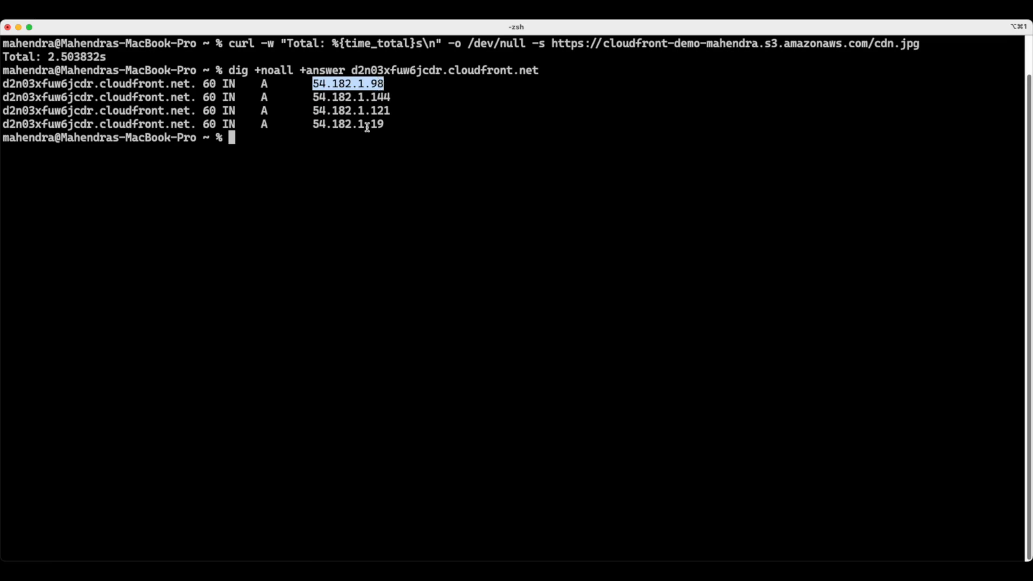
{"action": "mouse_move", "coordinate": [368, 151]}
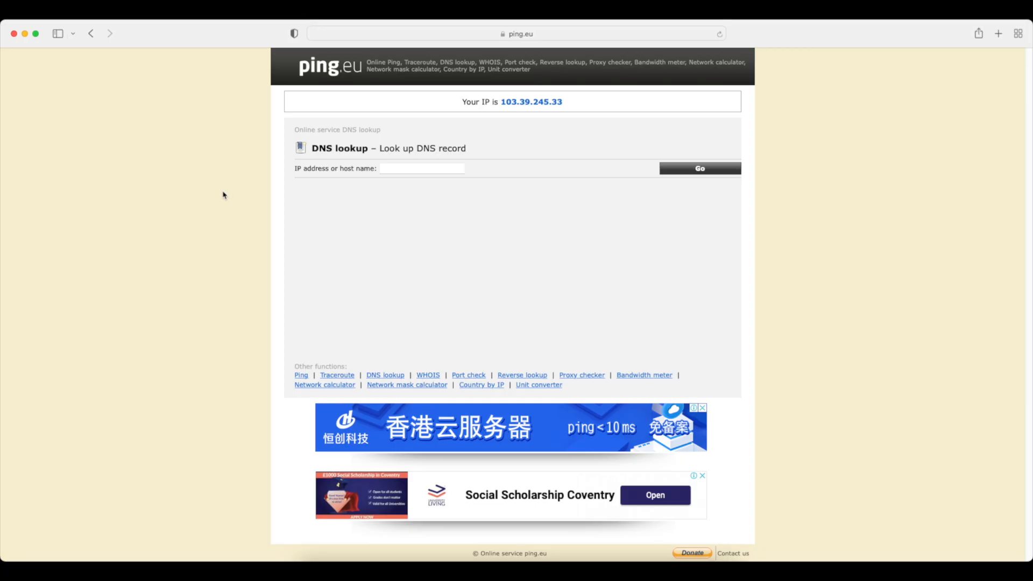
{"action": "mouse_move", "coordinate": [228, 197]}
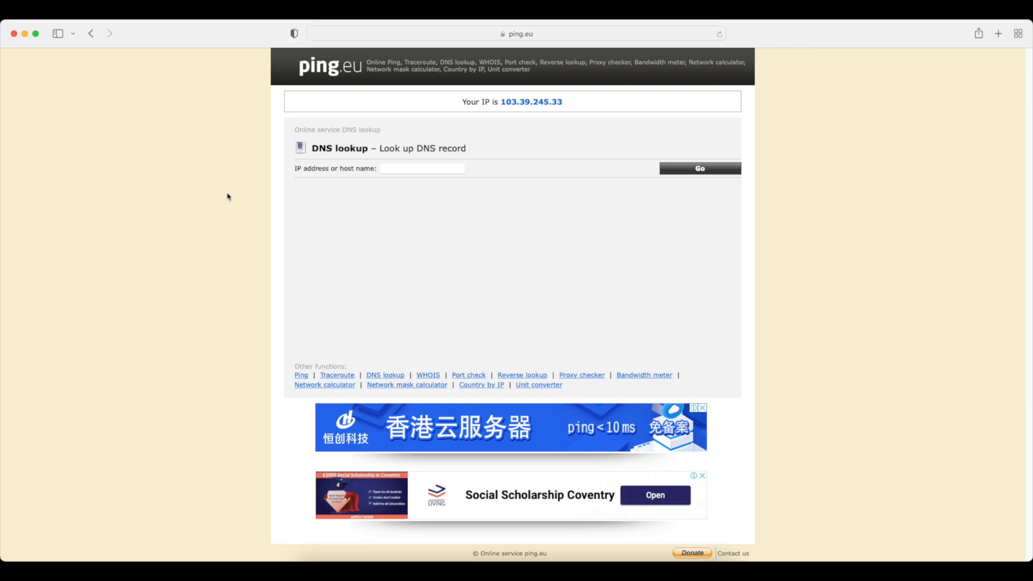
{"action": "mouse_move", "coordinate": [250, 222]}
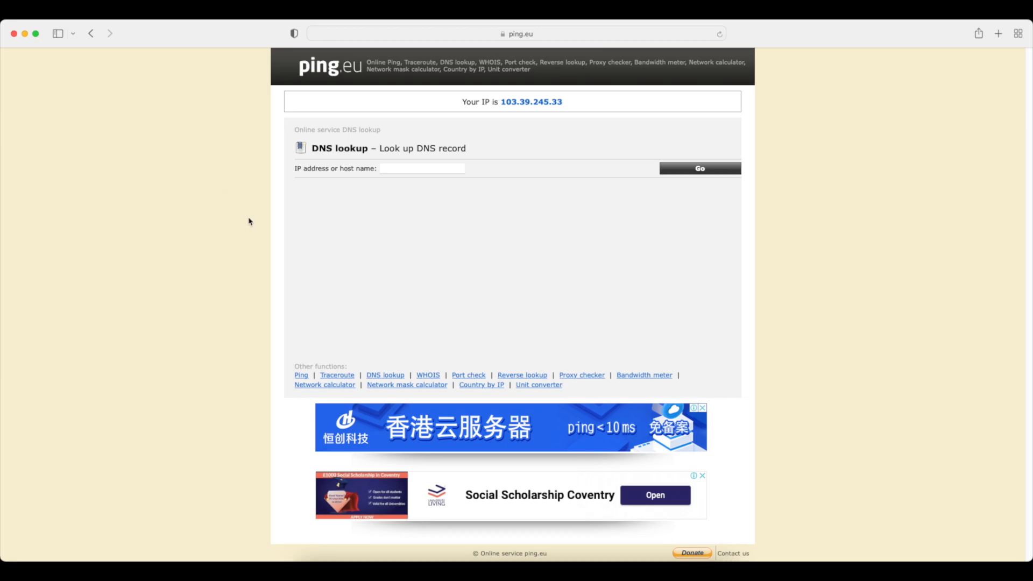
{"action": "mouse_move", "coordinate": [413, 136]}
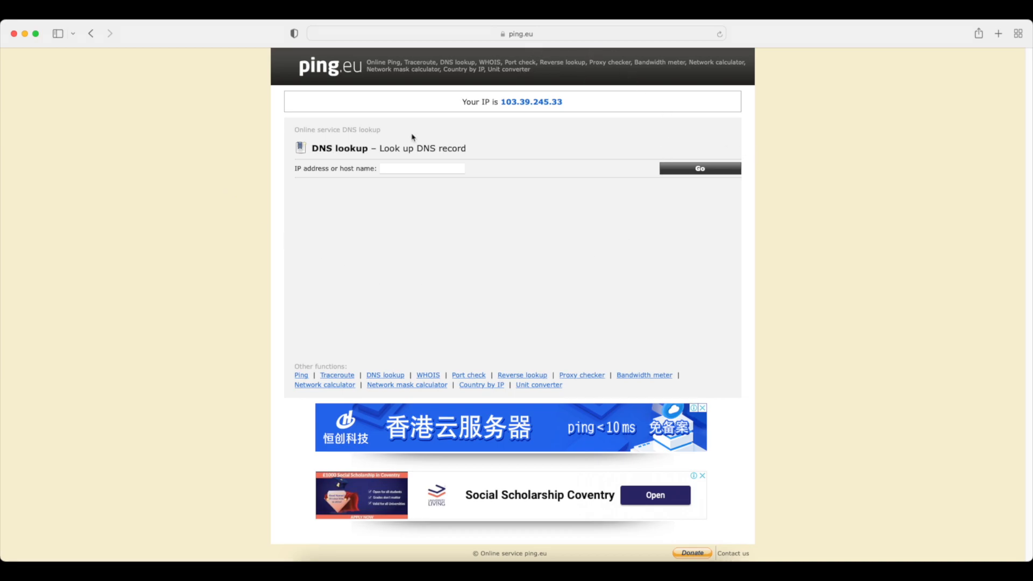
{"action": "mouse_move", "coordinate": [325, 86]}
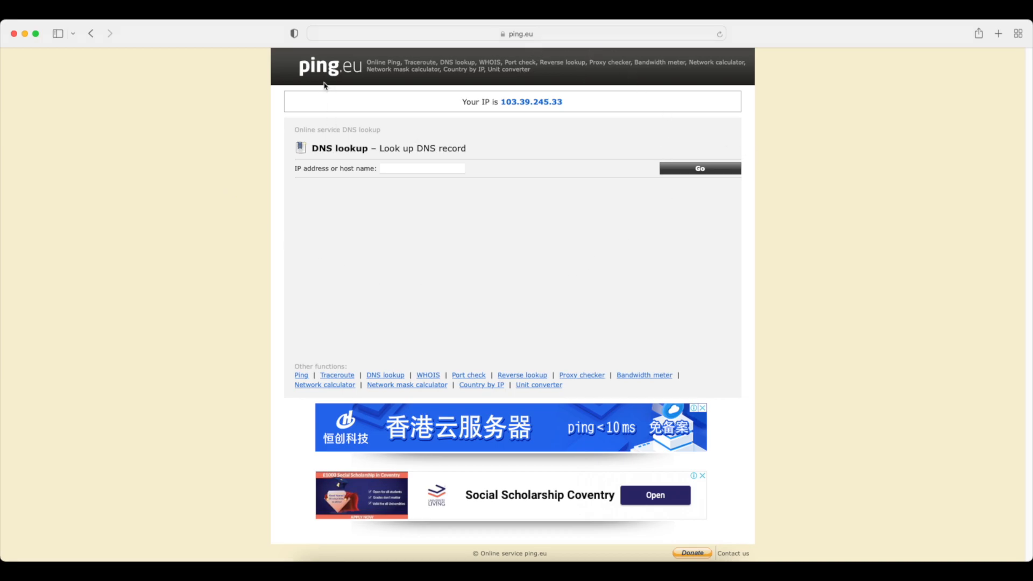
Step: Run a ping.eu DNS lookup of d2n03xfuw6jcdr.cloudfront.net, returning four 65.9.54.x IPv4 addresses
{"action": "type", "text": "3xfuw6jcdr.cloudfront.net"}
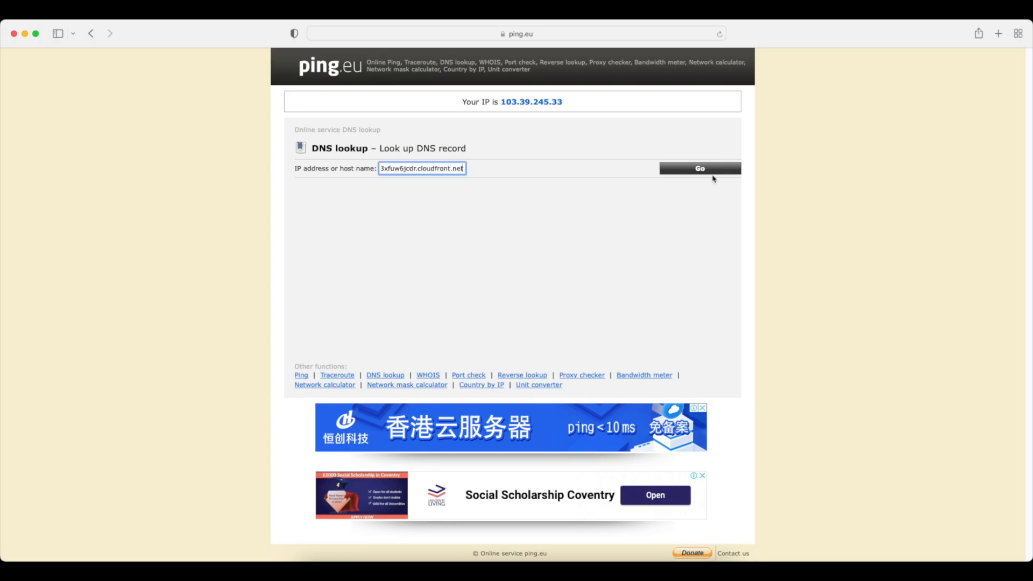
{"action": "left_click", "coordinate": [699, 167]}
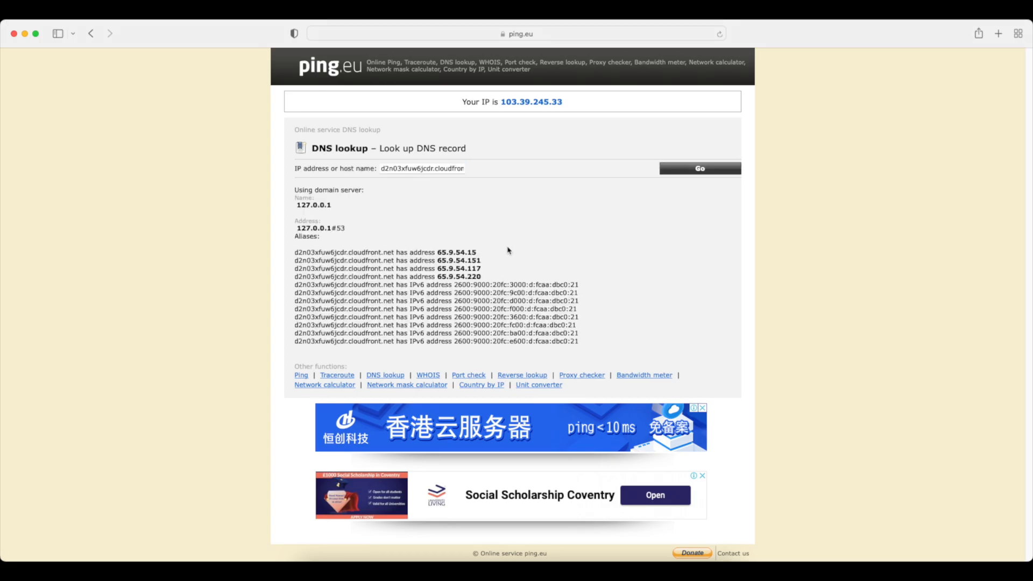
{"action": "mouse_move", "coordinate": [439, 251]}
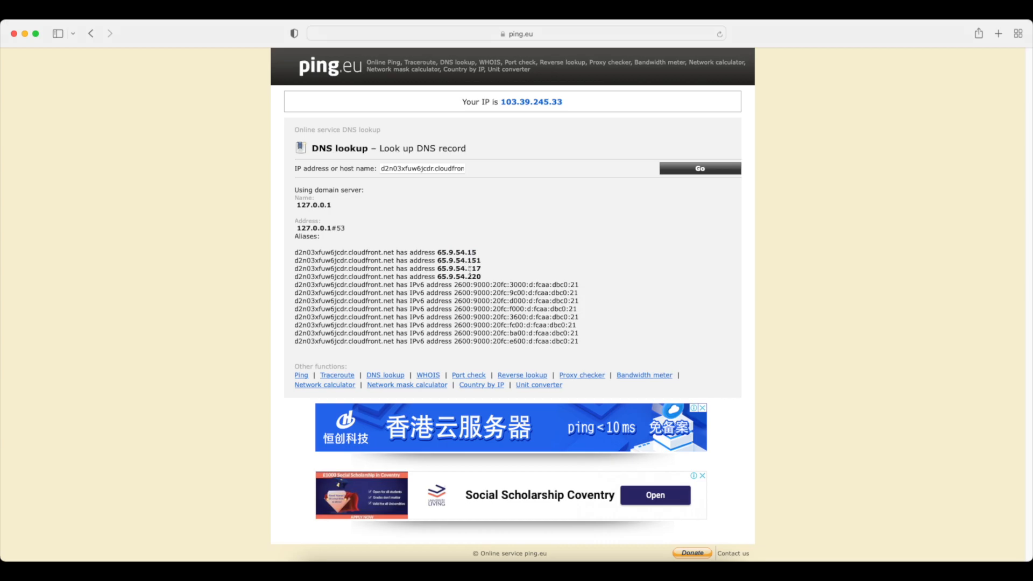
{"action": "mouse_move", "coordinate": [497, 270]}
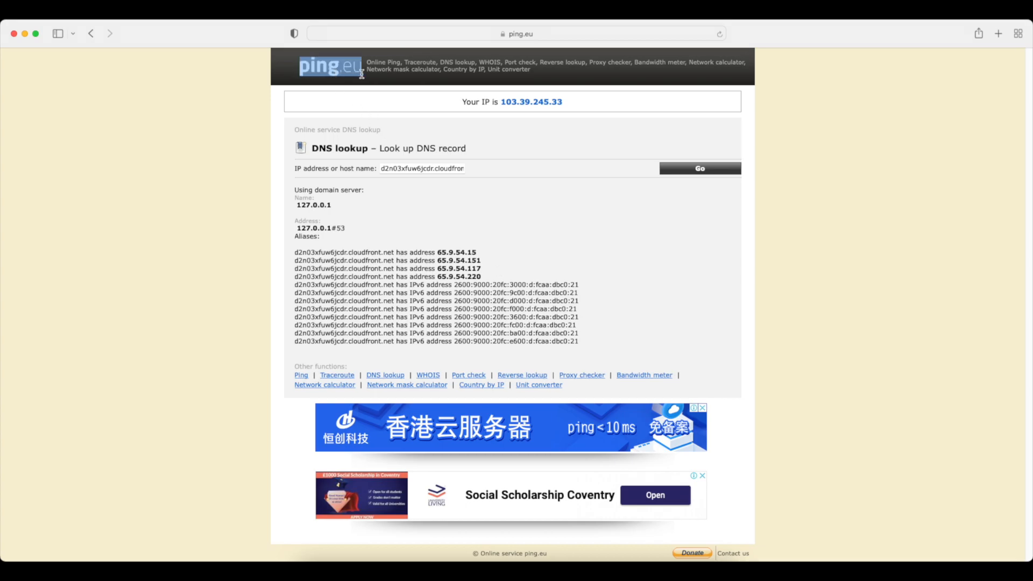
{"action": "mouse_move", "coordinate": [821, 146]}
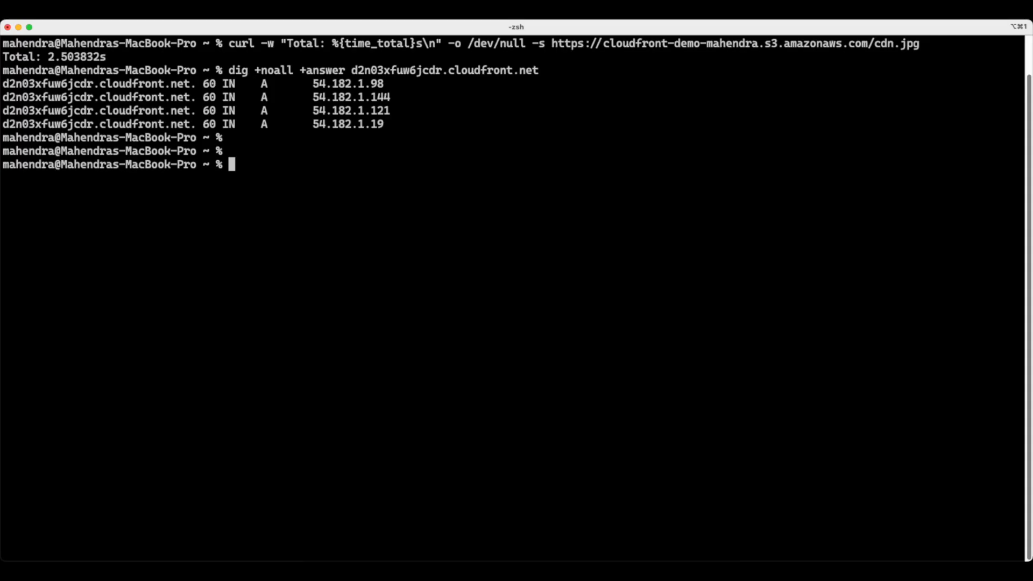
{"action": "type", "text": "curl -w \"Total: %{time_total}s\\n\" -o /dev/null -s https://cloudfront-demo-mahendra.s3.amazonaws.com/cdn.jpg"}
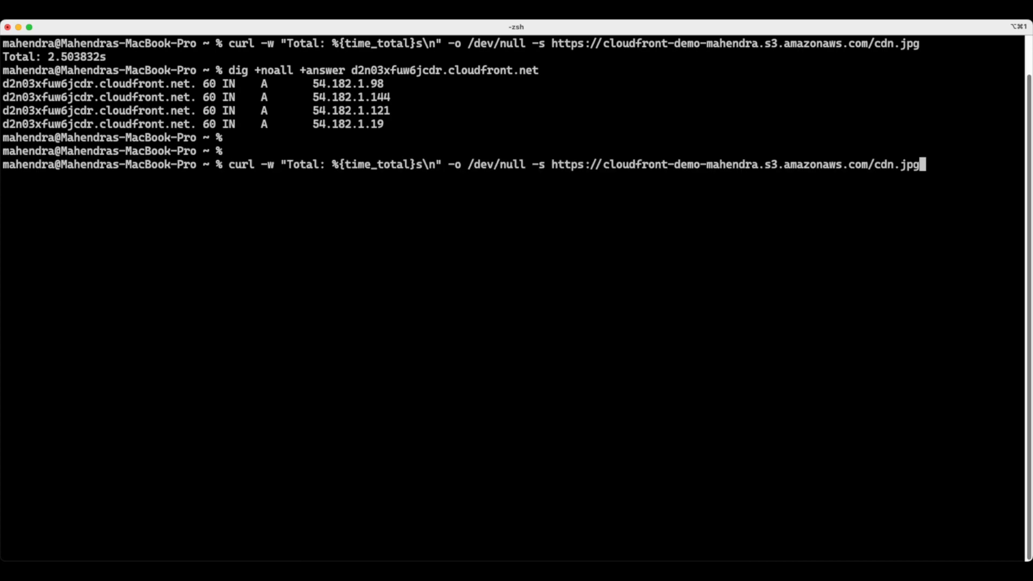
{"action": "type", "text": "http://d2n03xfuw6jcdr.cloudfront.net/cdn.jpg"}
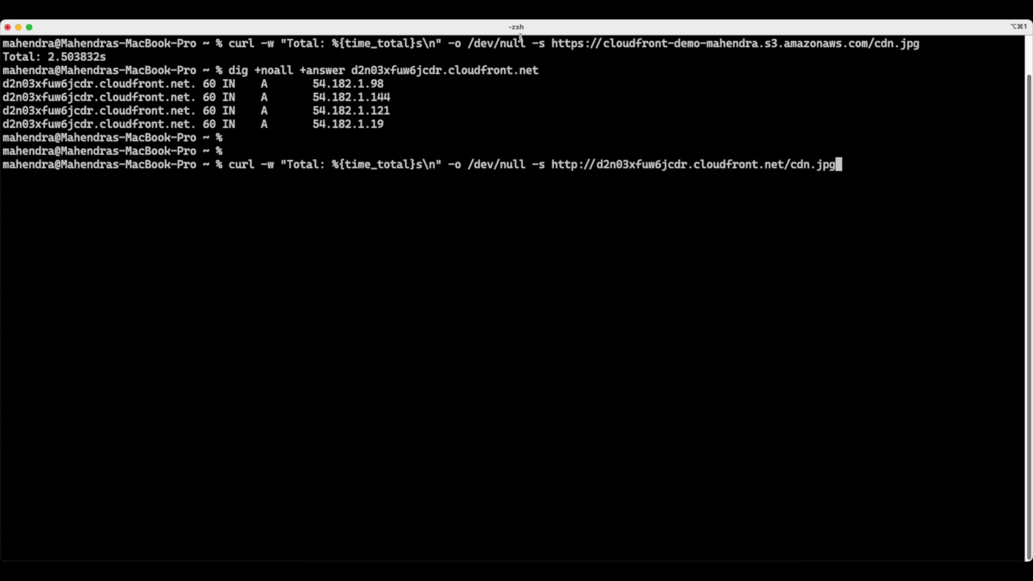
{"action": "mouse_move", "coordinate": [601, 56]}
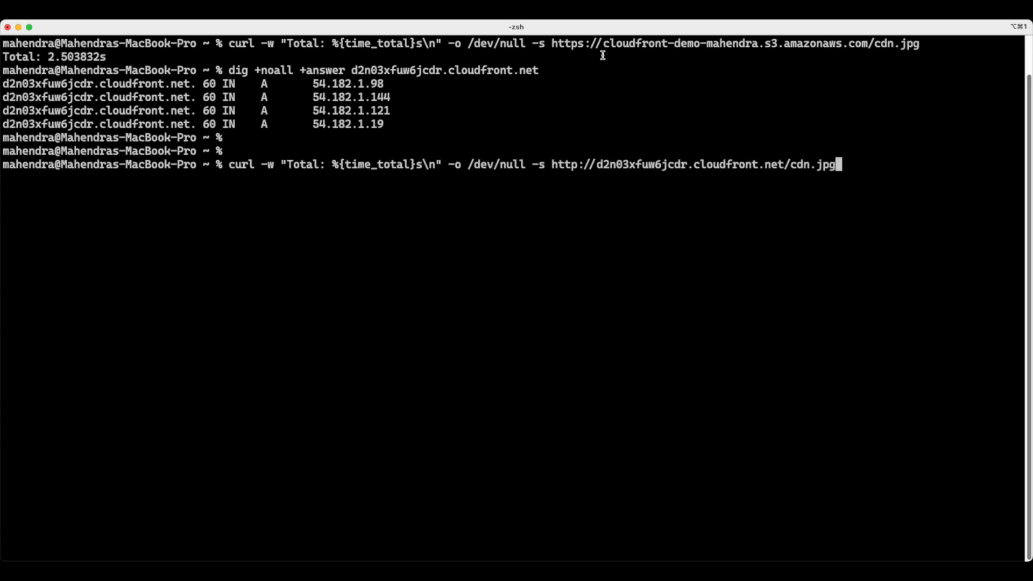
{"action": "mouse_move", "coordinate": [737, 187]}
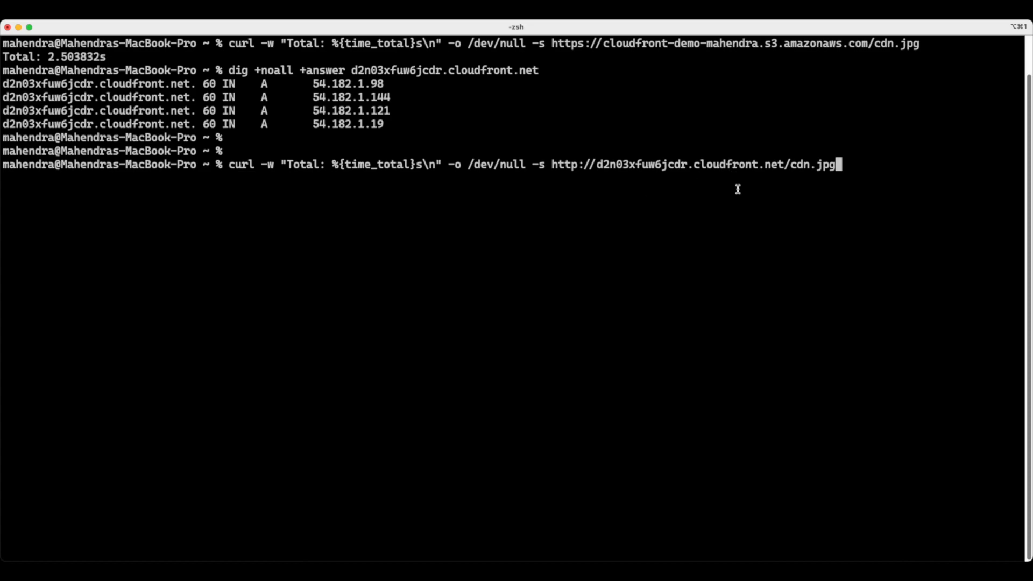
{"action": "mouse_move", "coordinate": [882, 238]}
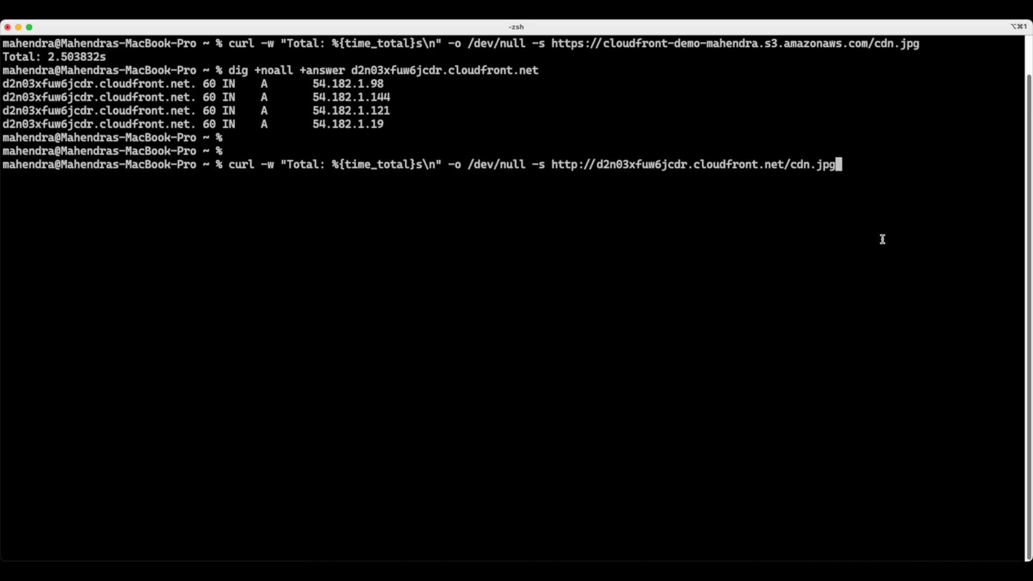
{"action": "mouse_move", "coordinate": [889, 241]}
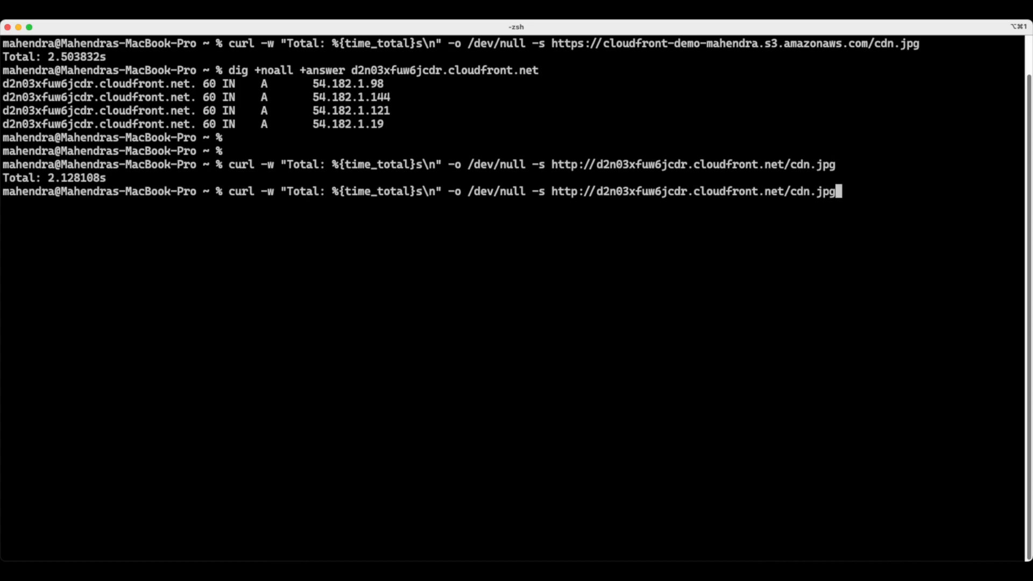
{"action": "key", "text": "Enter"}
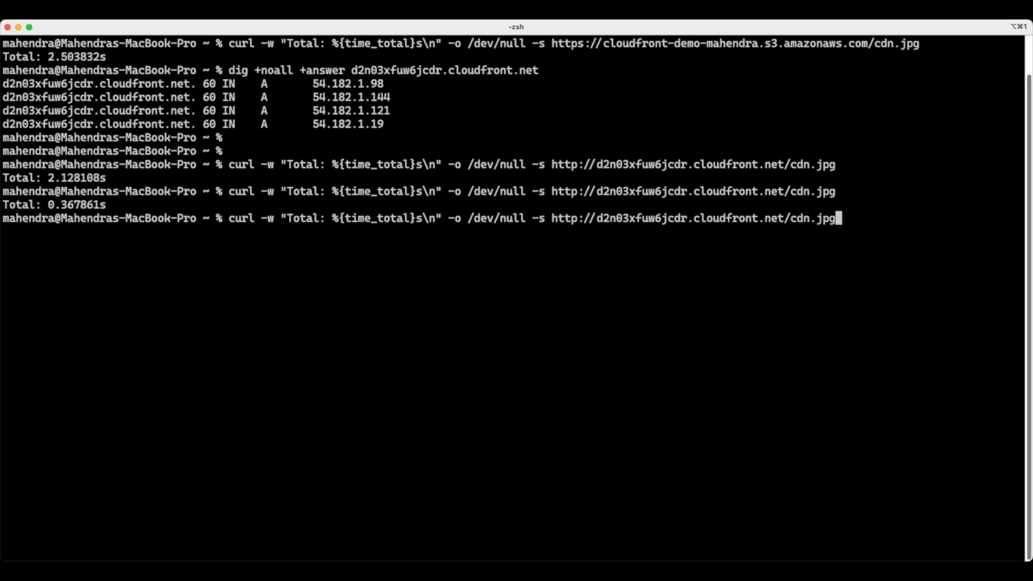
{"action": "key", "text": "Enter"}
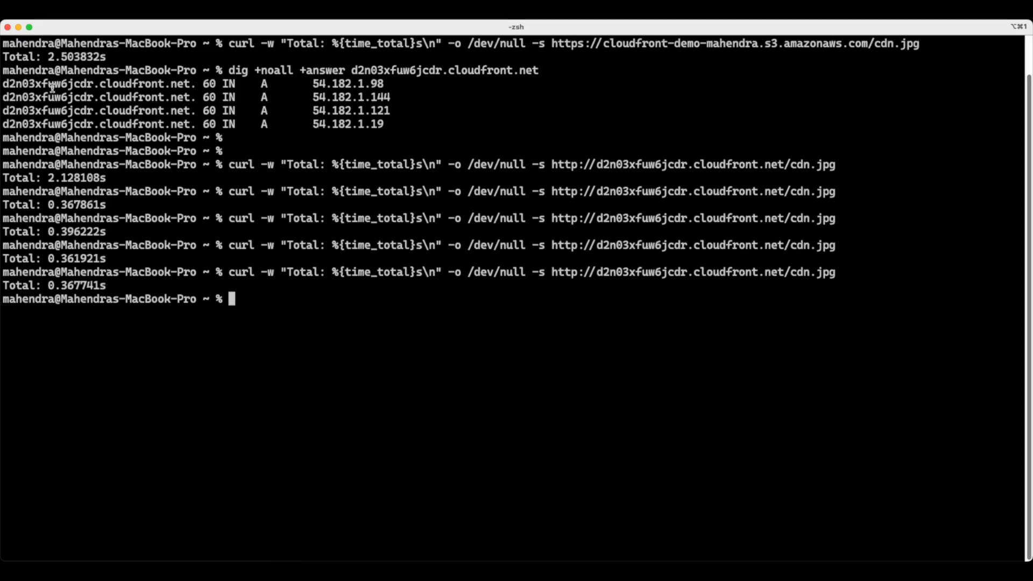
{"action": "double_click", "coordinate": [62, 57]}
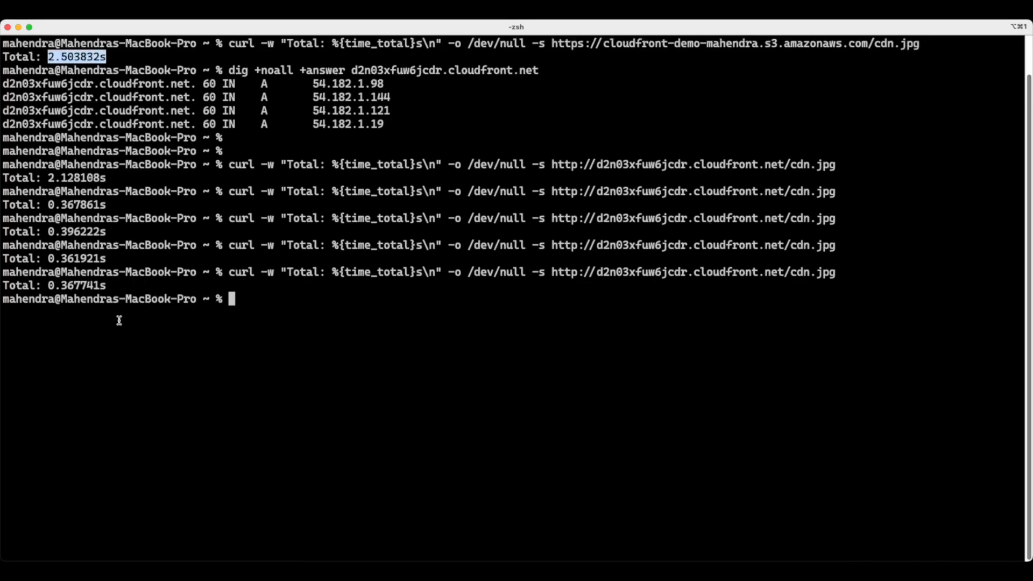
{"action": "mouse_move", "coordinate": [149, 363]}
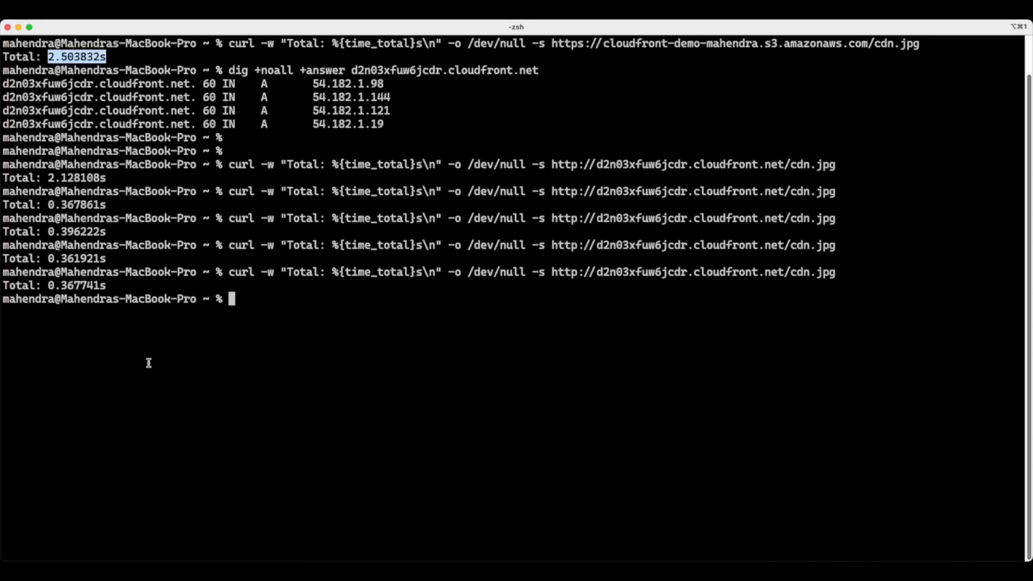